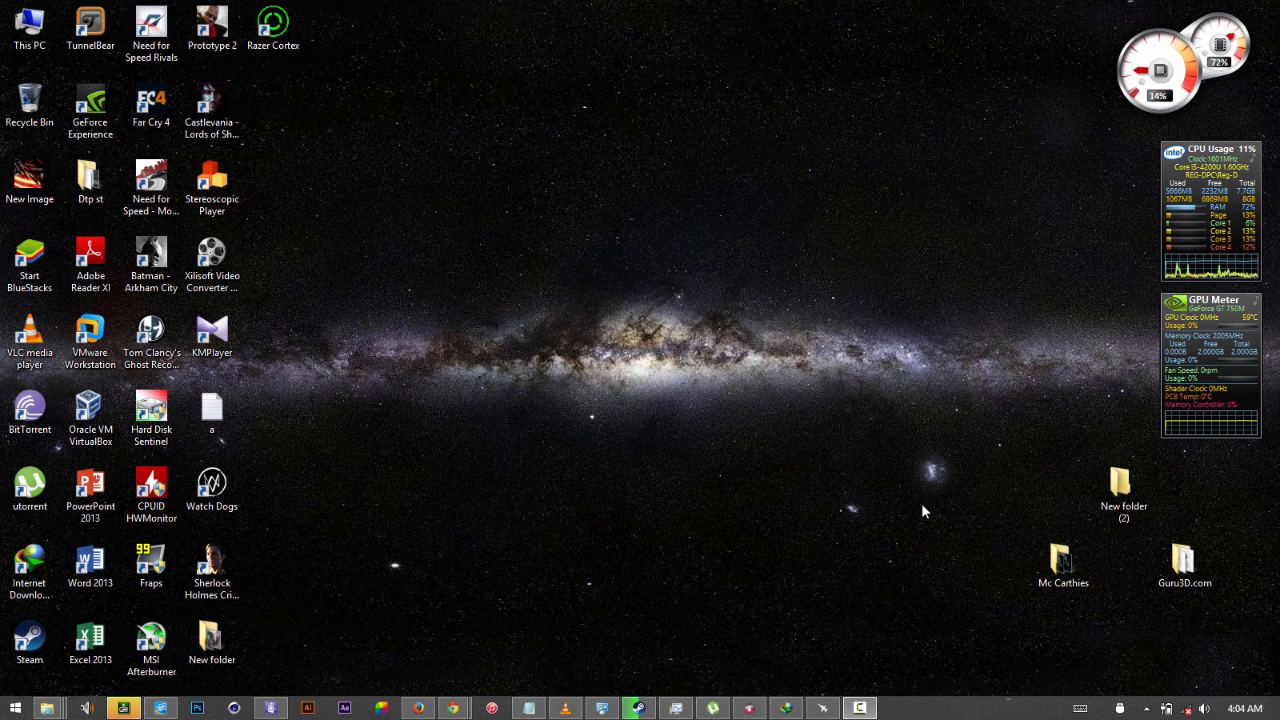
mouse_move(916, 512)
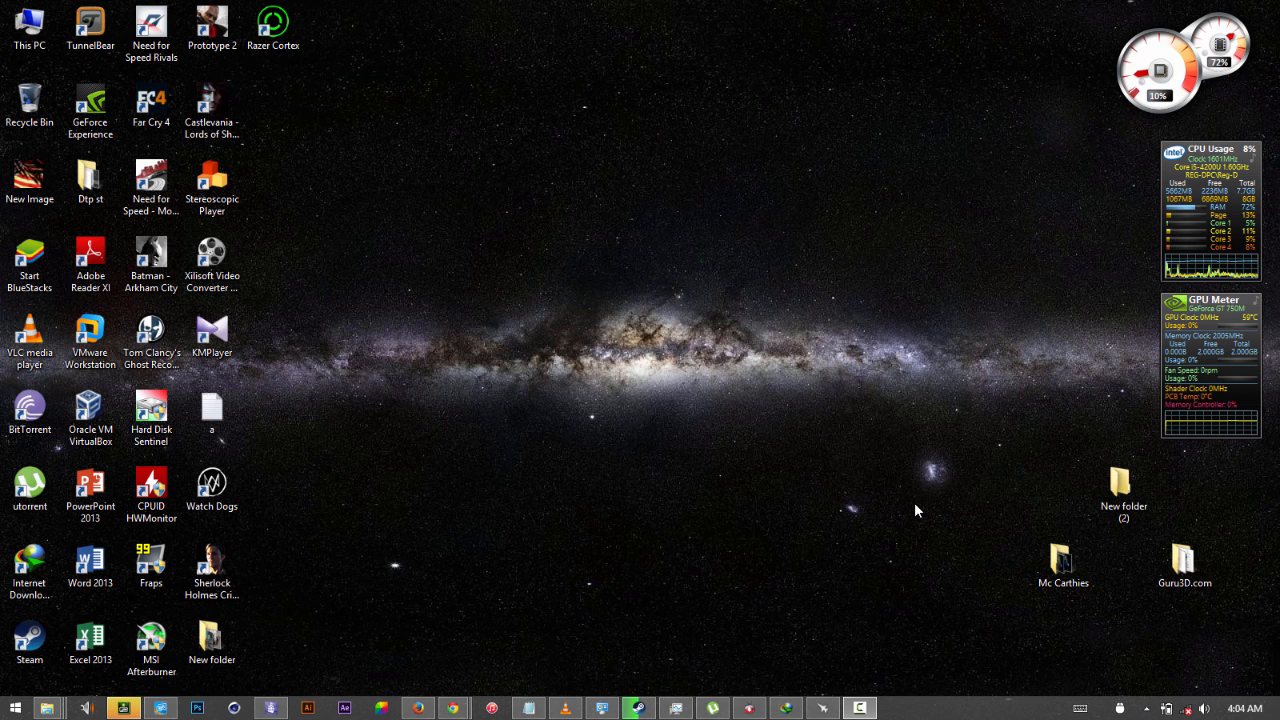
mouse_move(344, 508)
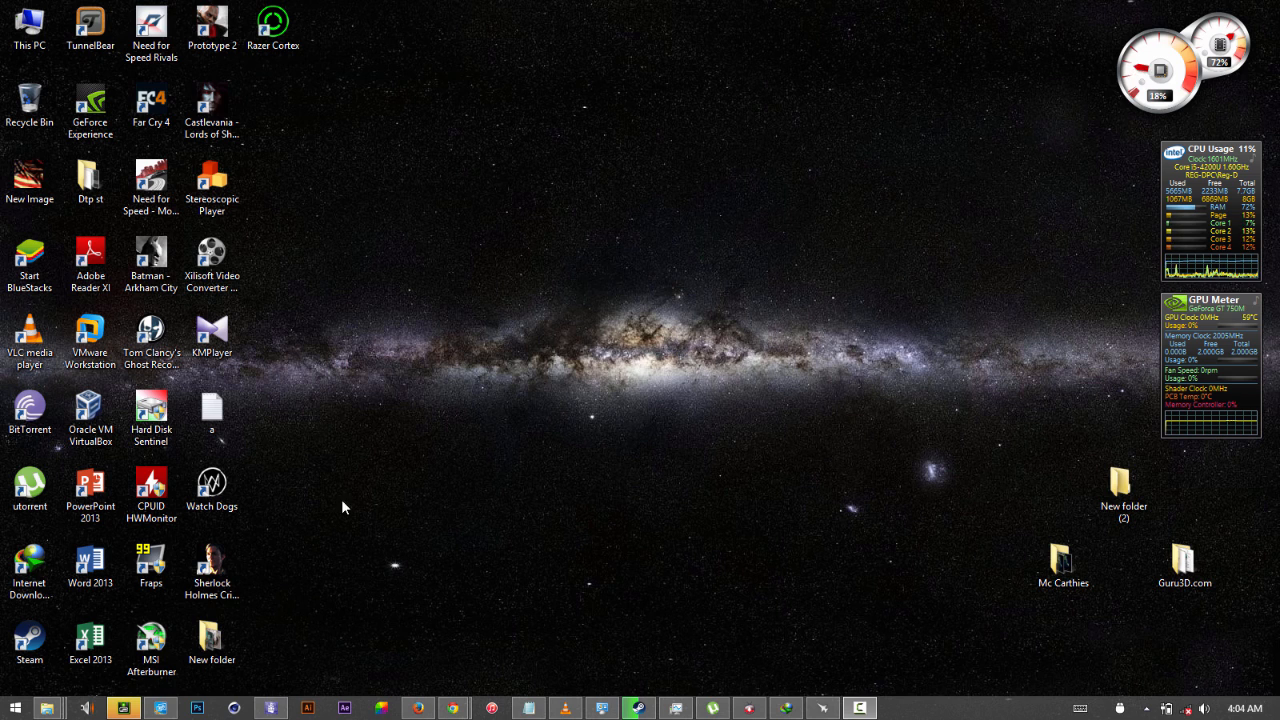
Show the Start screen and scroll across the tiles to the games, WhatsApp and Twitter group and back.
click(12, 708)
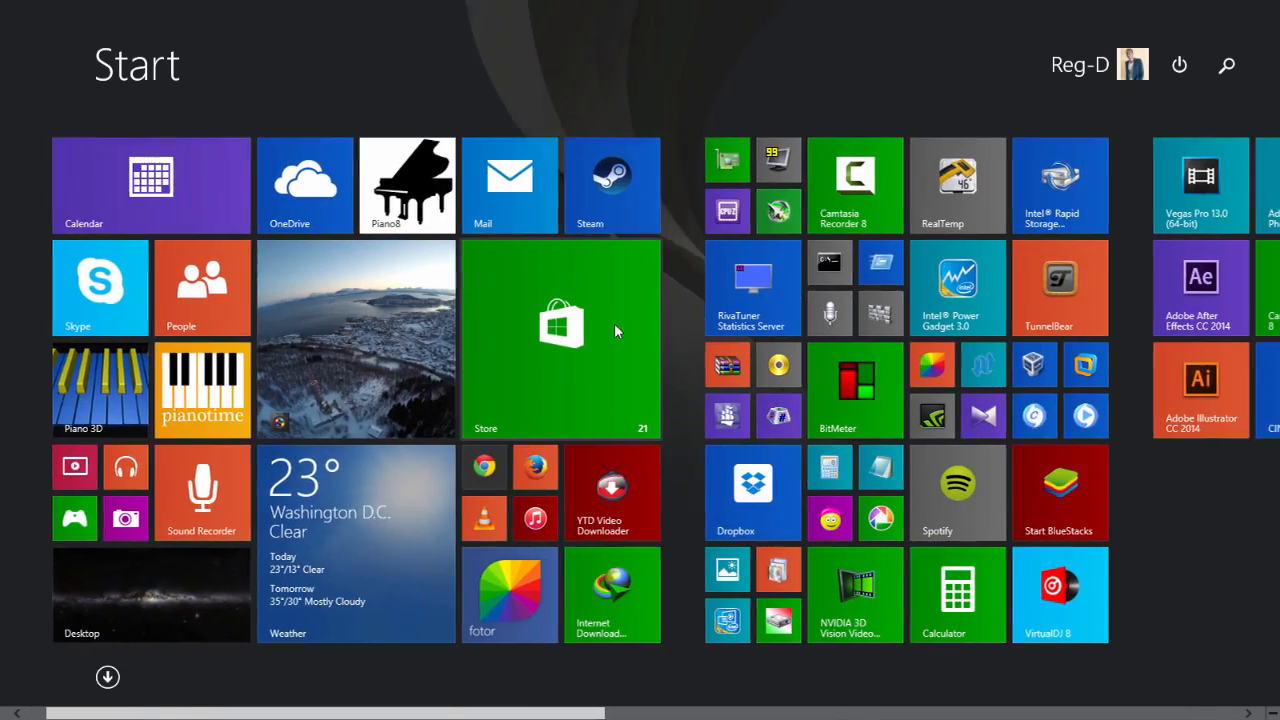
scroll(right, 3)
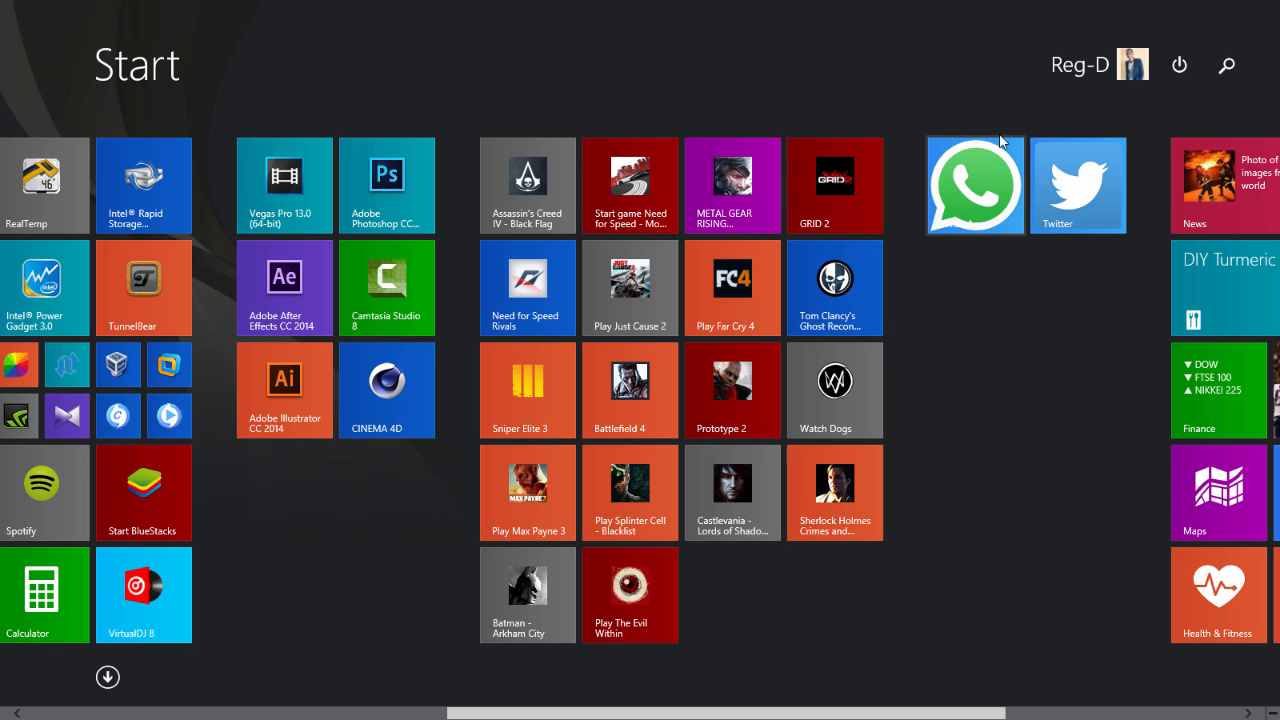
mouse_move(1092, 224)
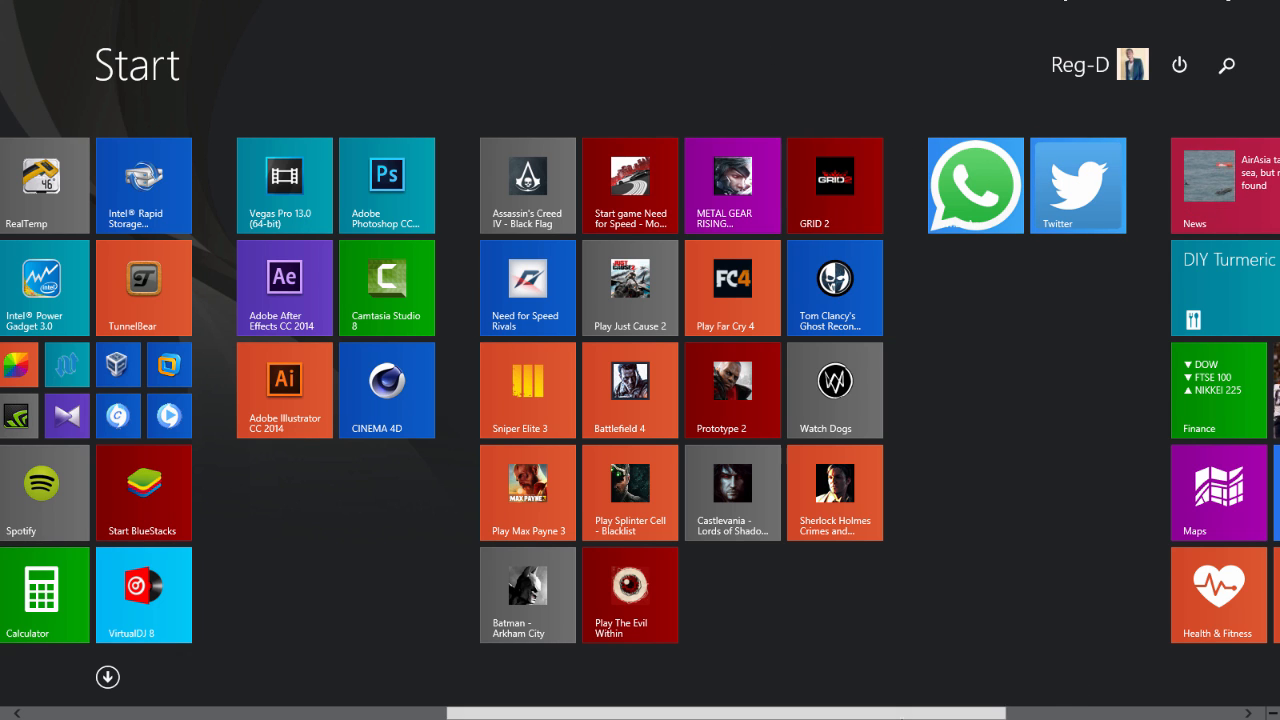
scroll(left, 3)
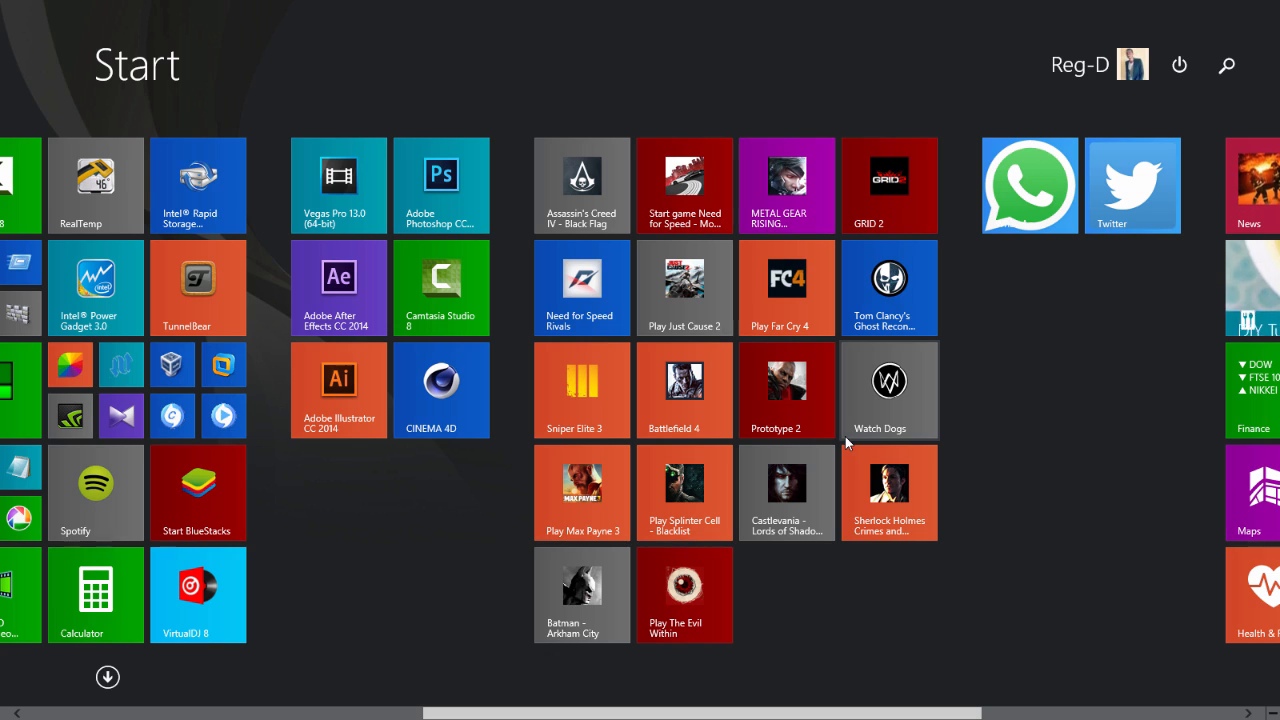
mouse_move(724, 600)
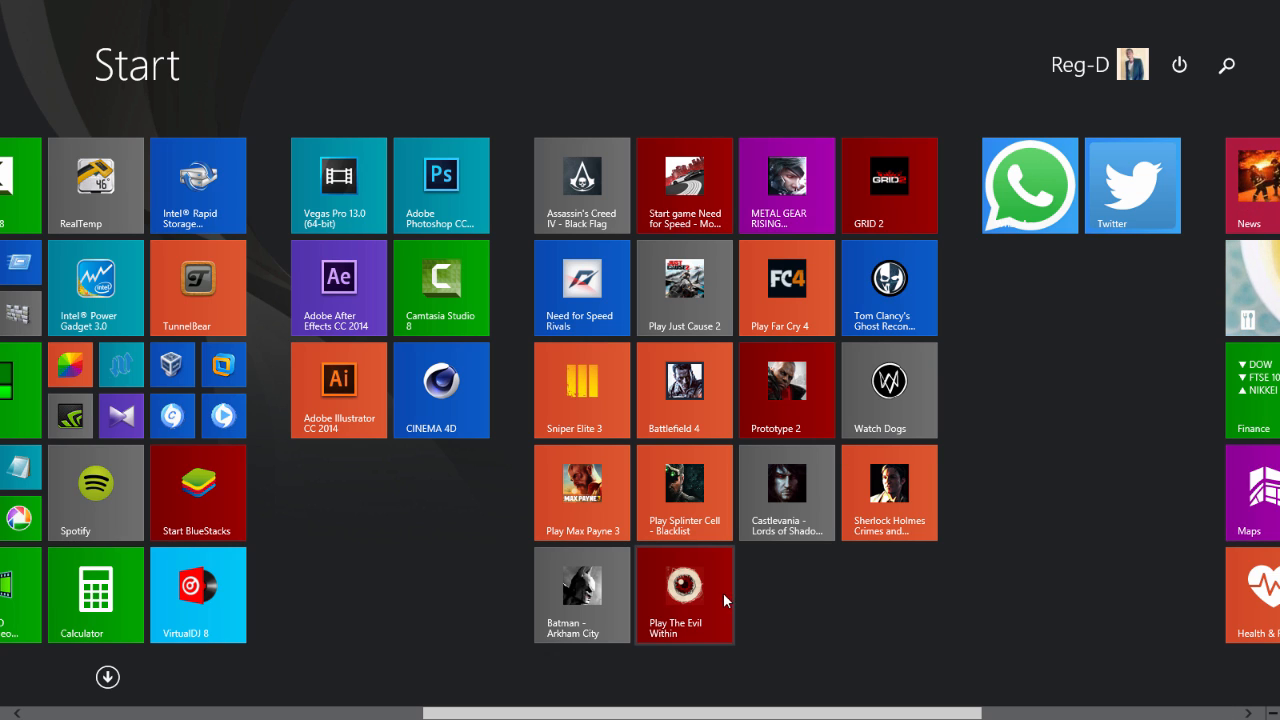
mouse_move(688, 622)
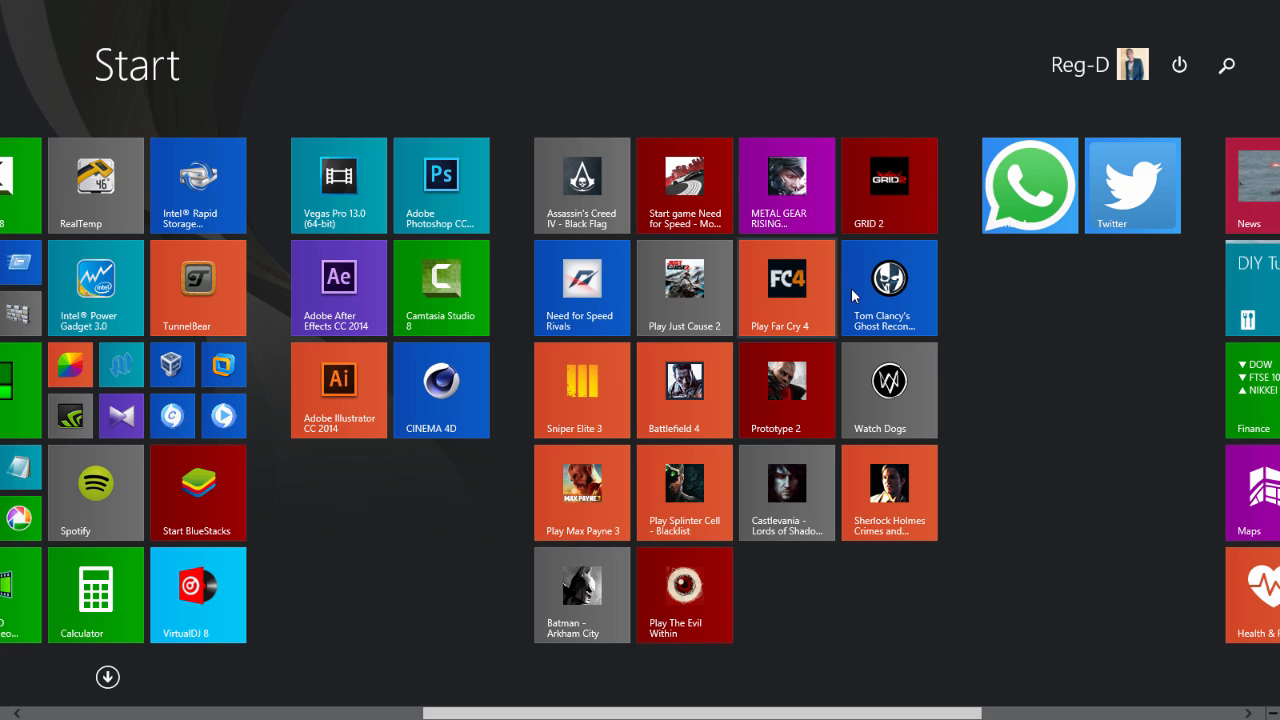
mouse_move(812, 284)
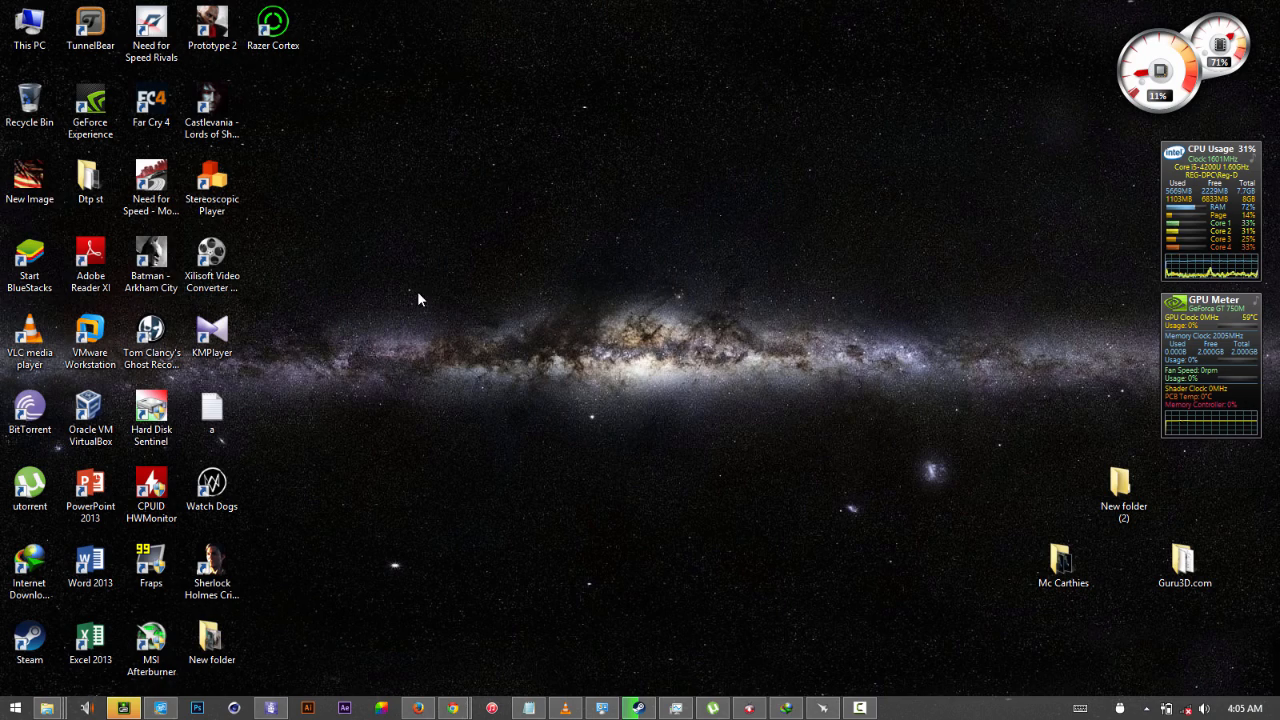
mouse_move(372, 504)
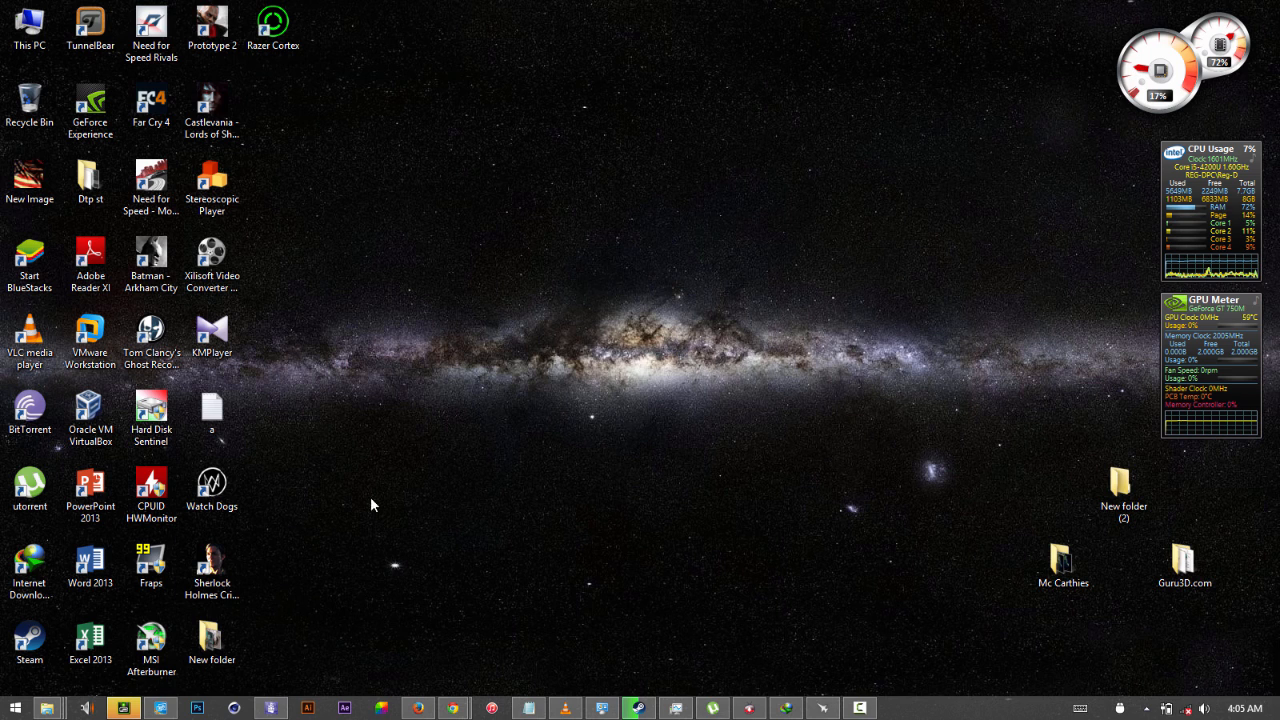
mouse_move(398, 528)
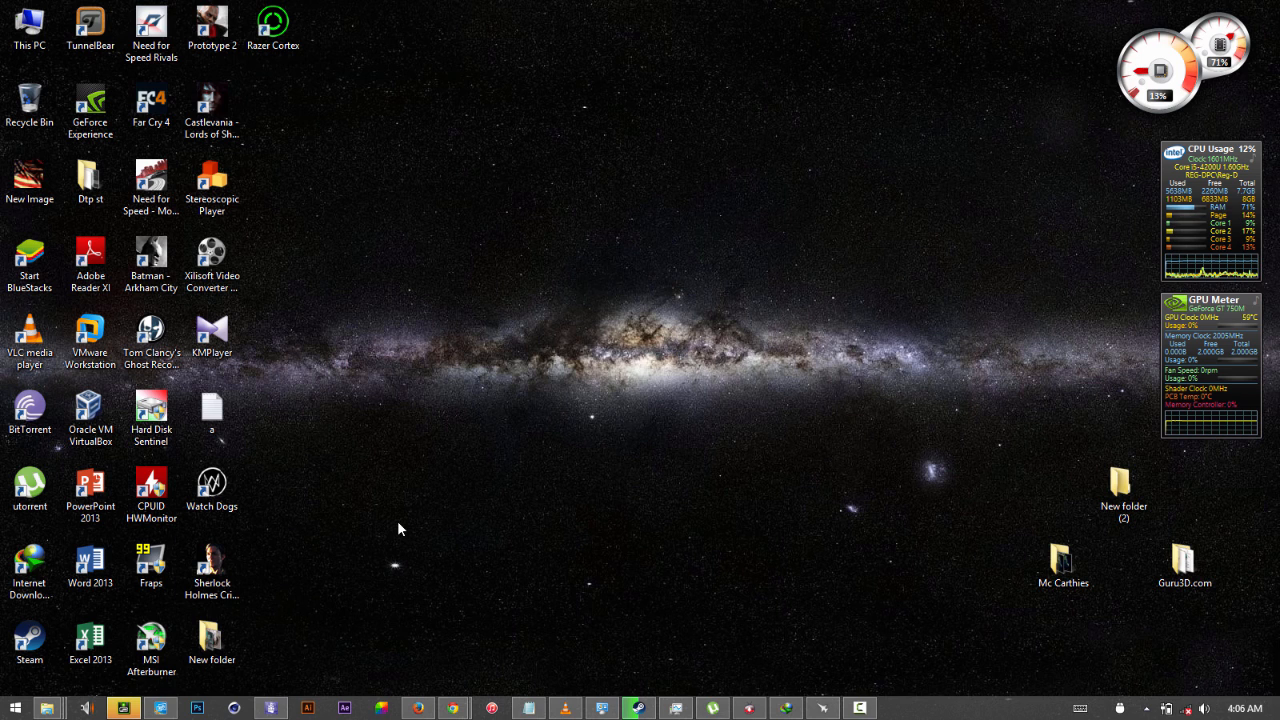
mouse_move(296, 610)
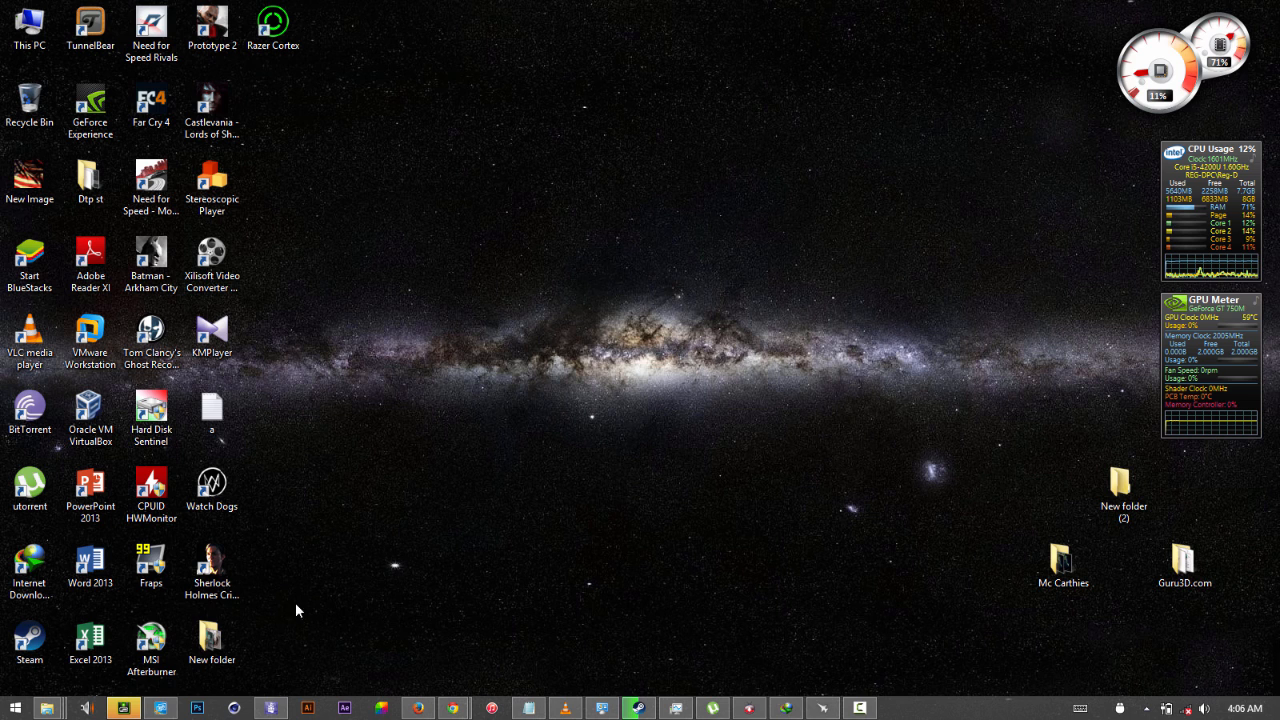
mouse_move(160, 700)
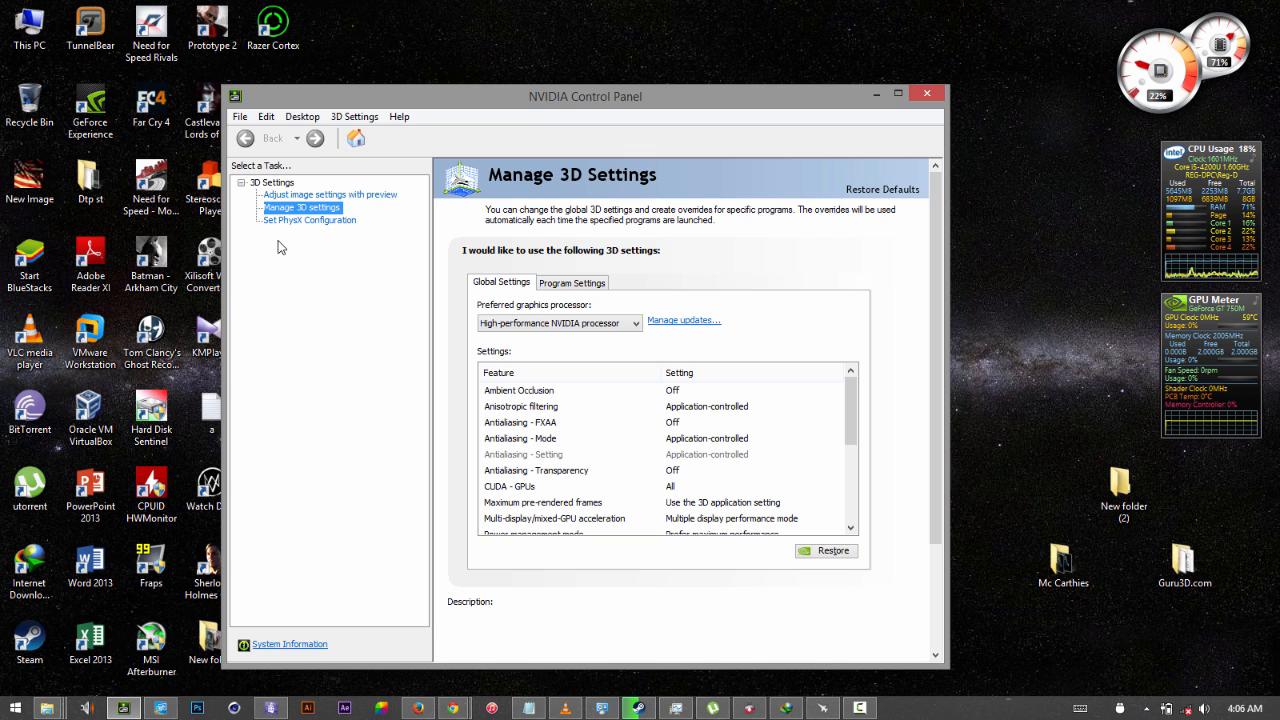
mouse_move(248, 192)
text(intel)
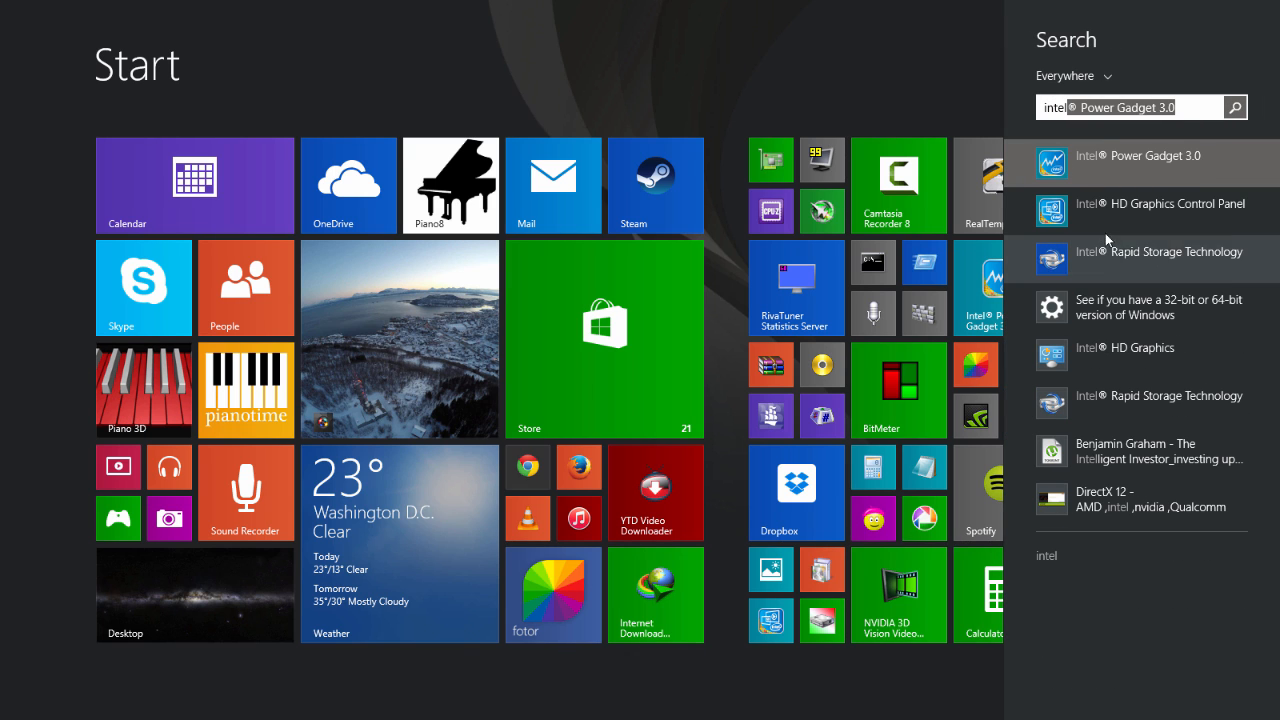
mouse_move(1184, 212)
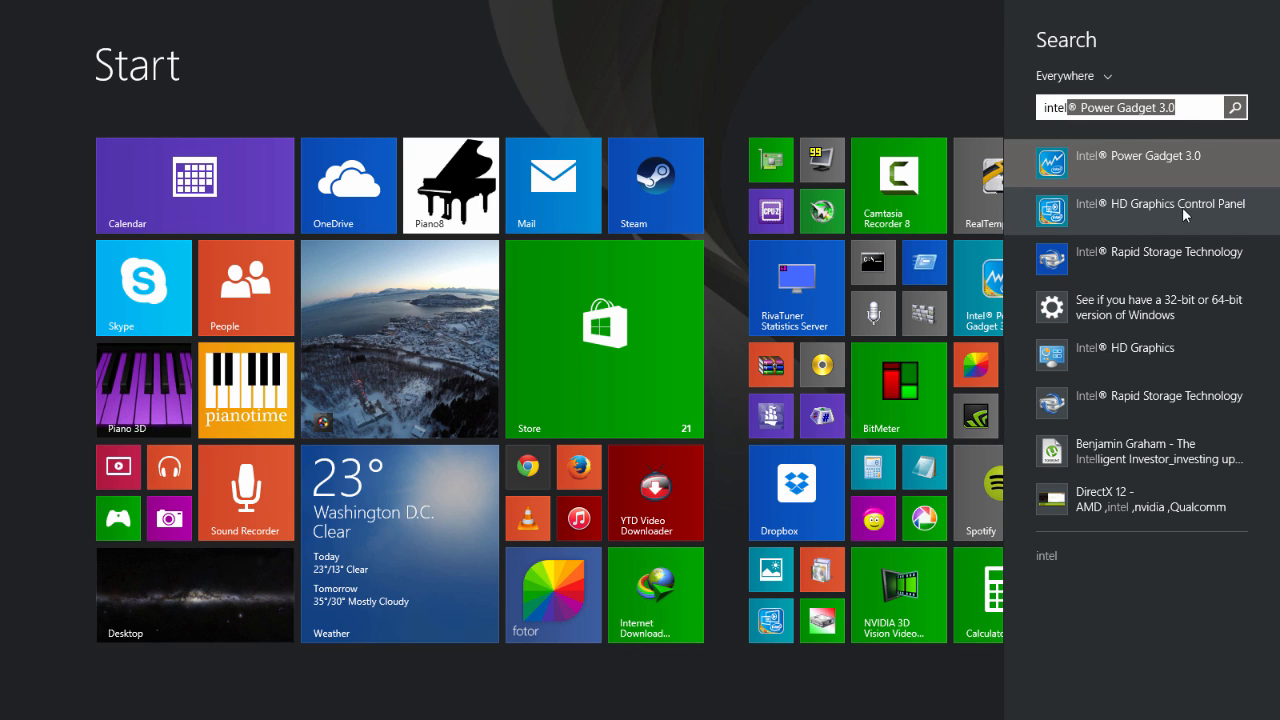
Launch the Intel HD Graphics Control Panel and bring up the desktop menu with Graphics Properties and Options.
click(1160, 204)
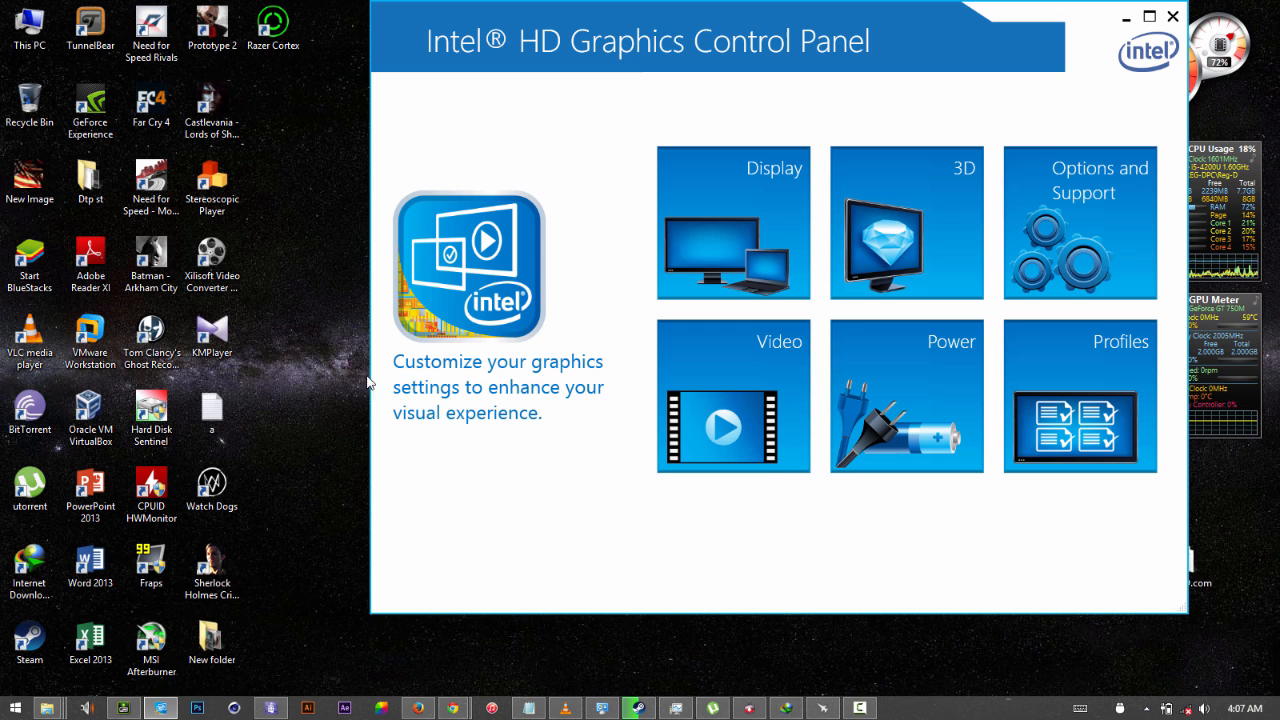
mouse_move(324, 272)
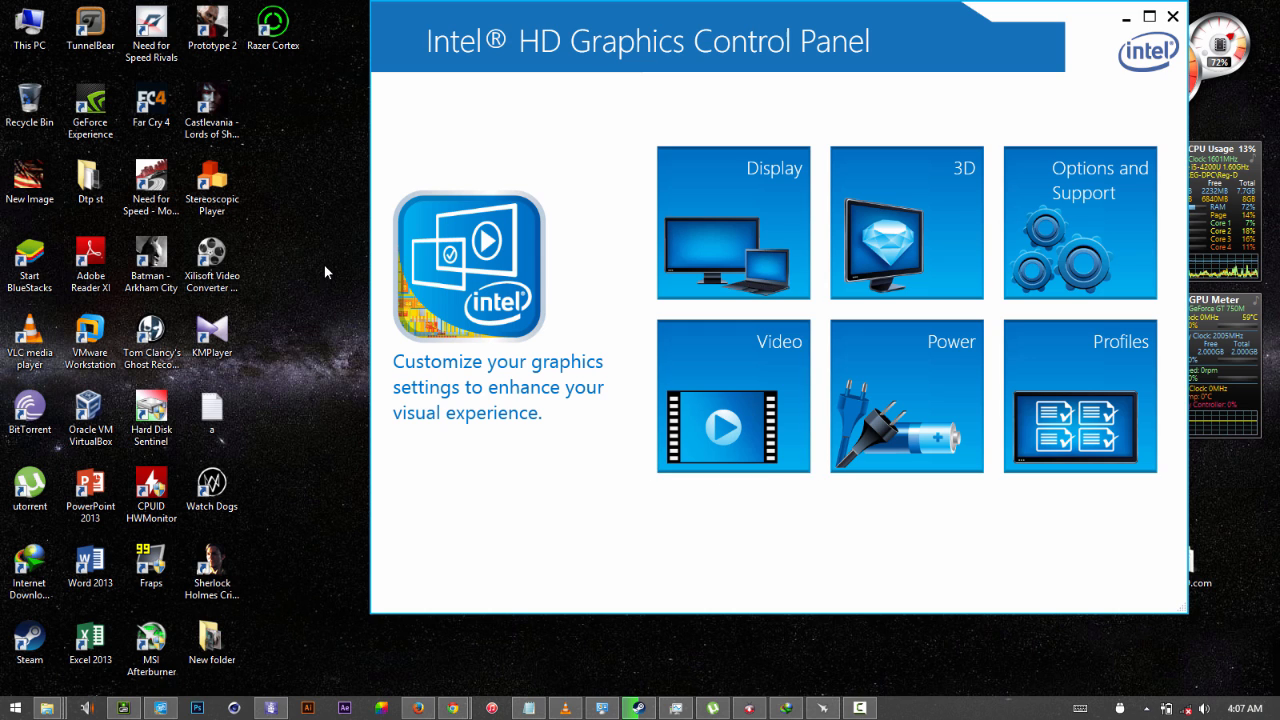
right_click(324, 272)
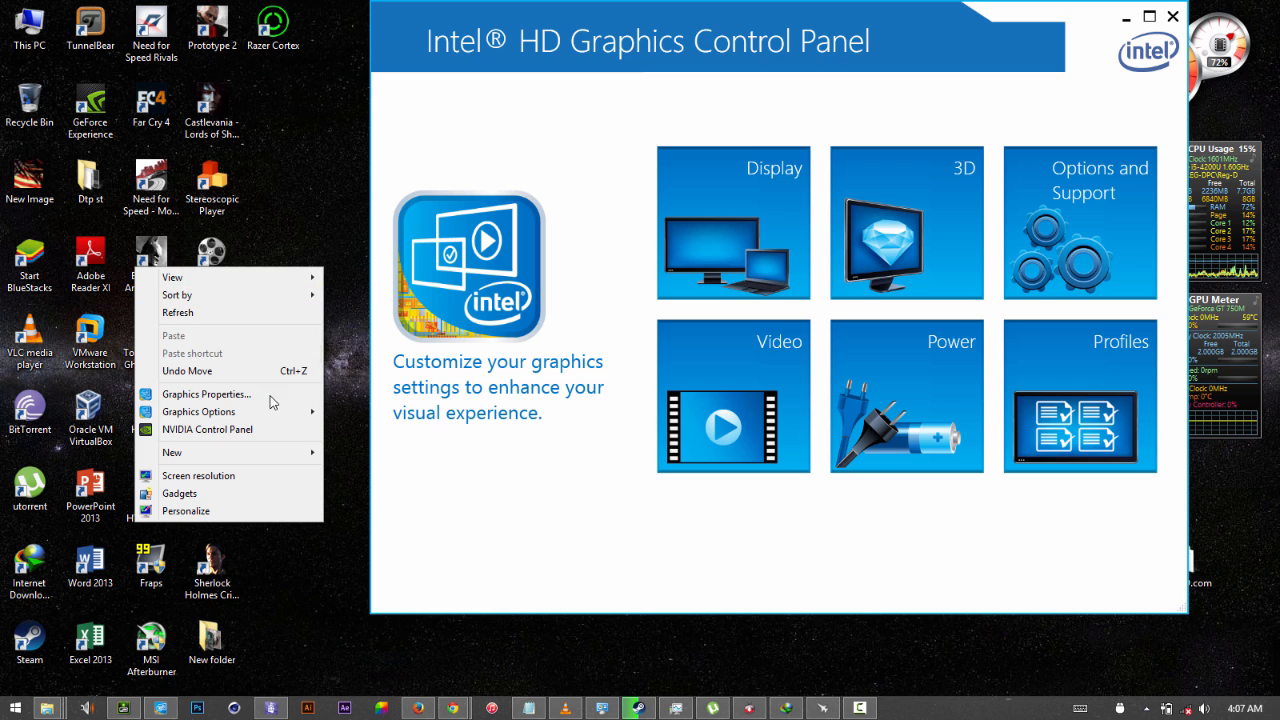
mouse_move(210, 392)
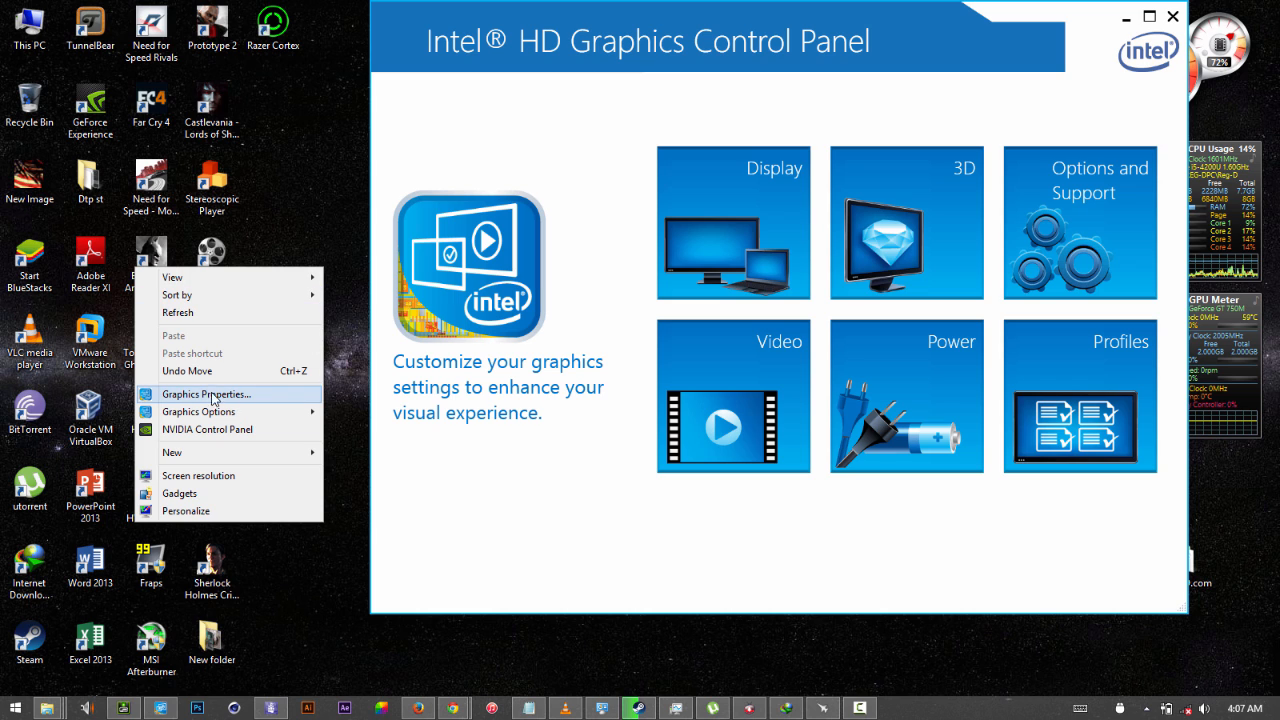
mouse_move(270, 412)
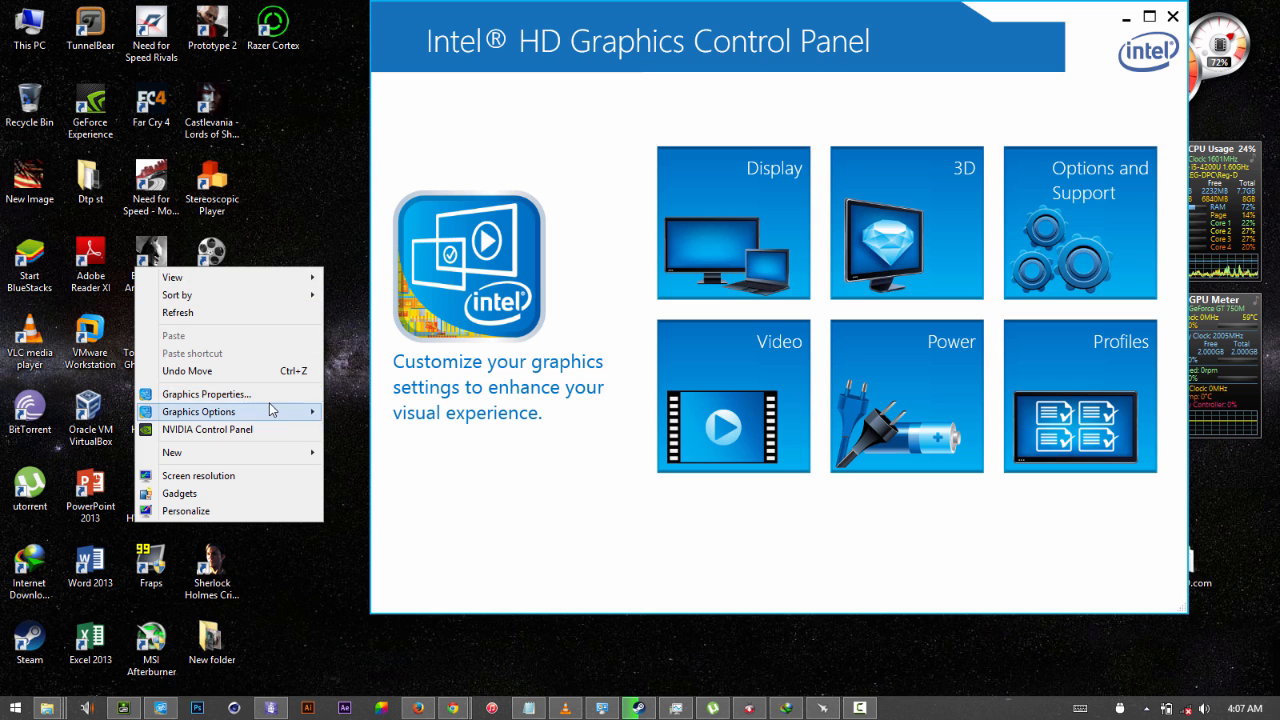
mouse_move(810, 62)
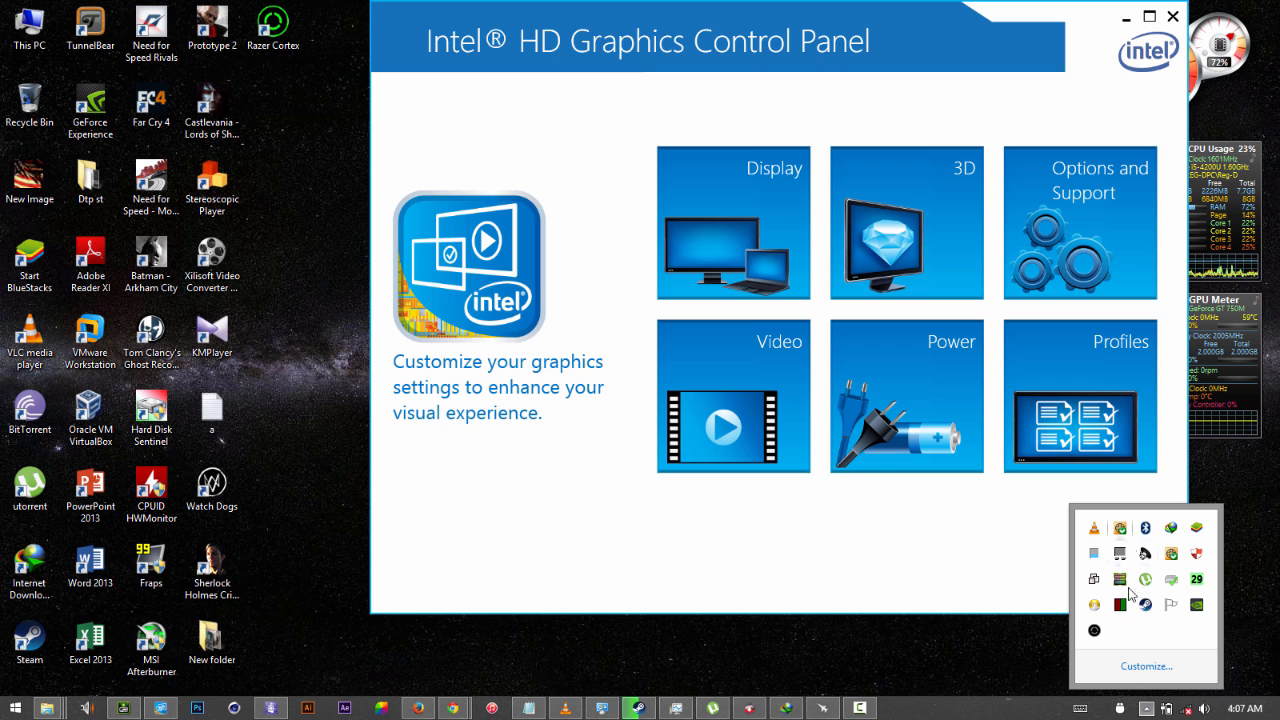
mouse_move(1172, 596)
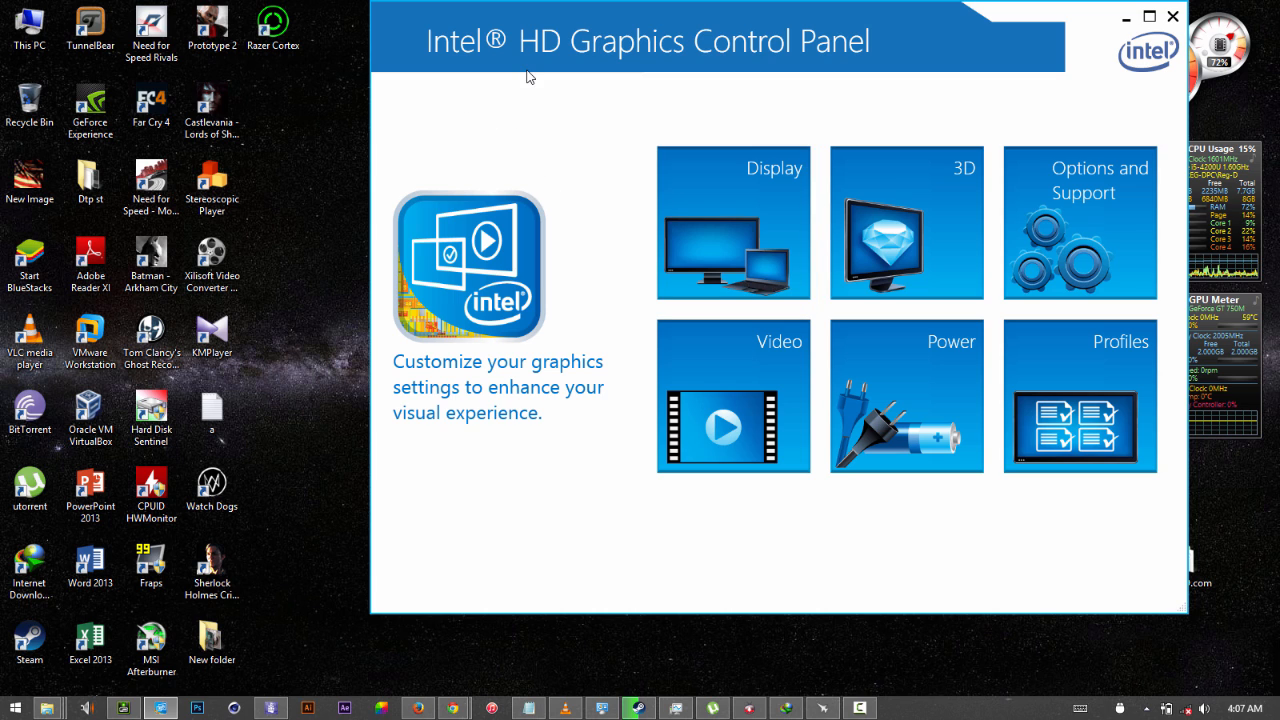
mouse_move(964, 58)
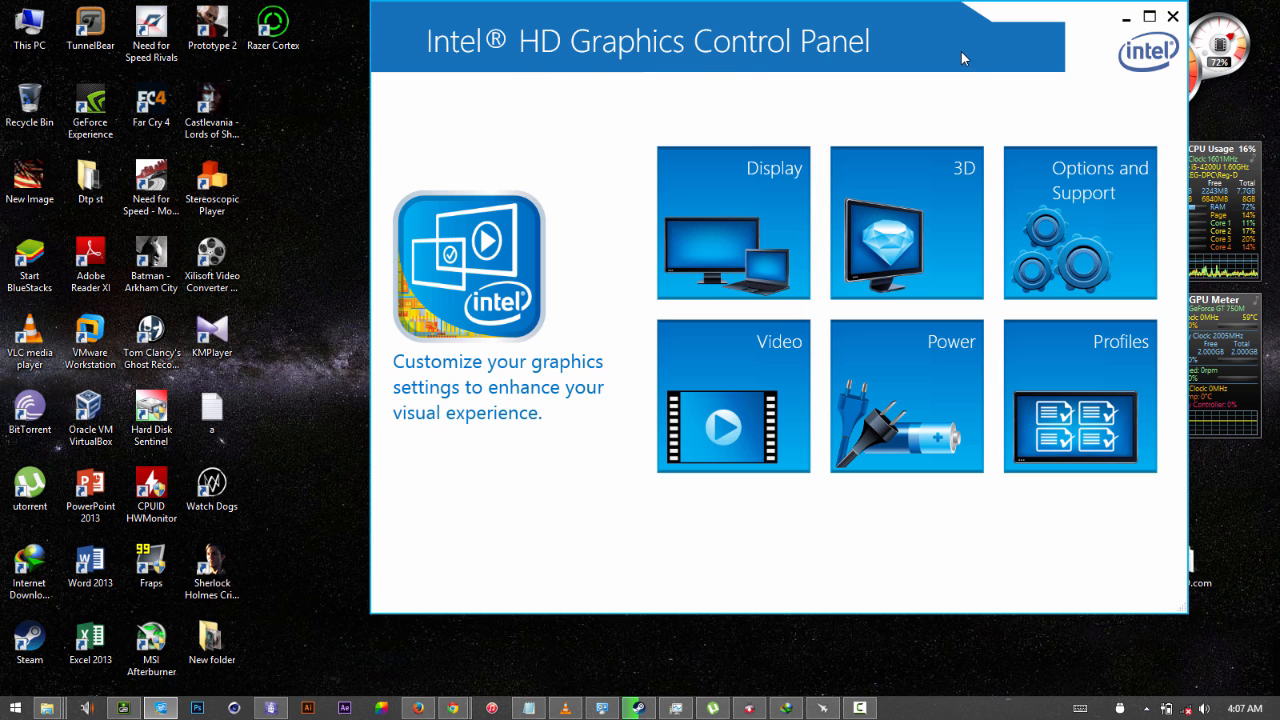
mouse_move(556, 148)
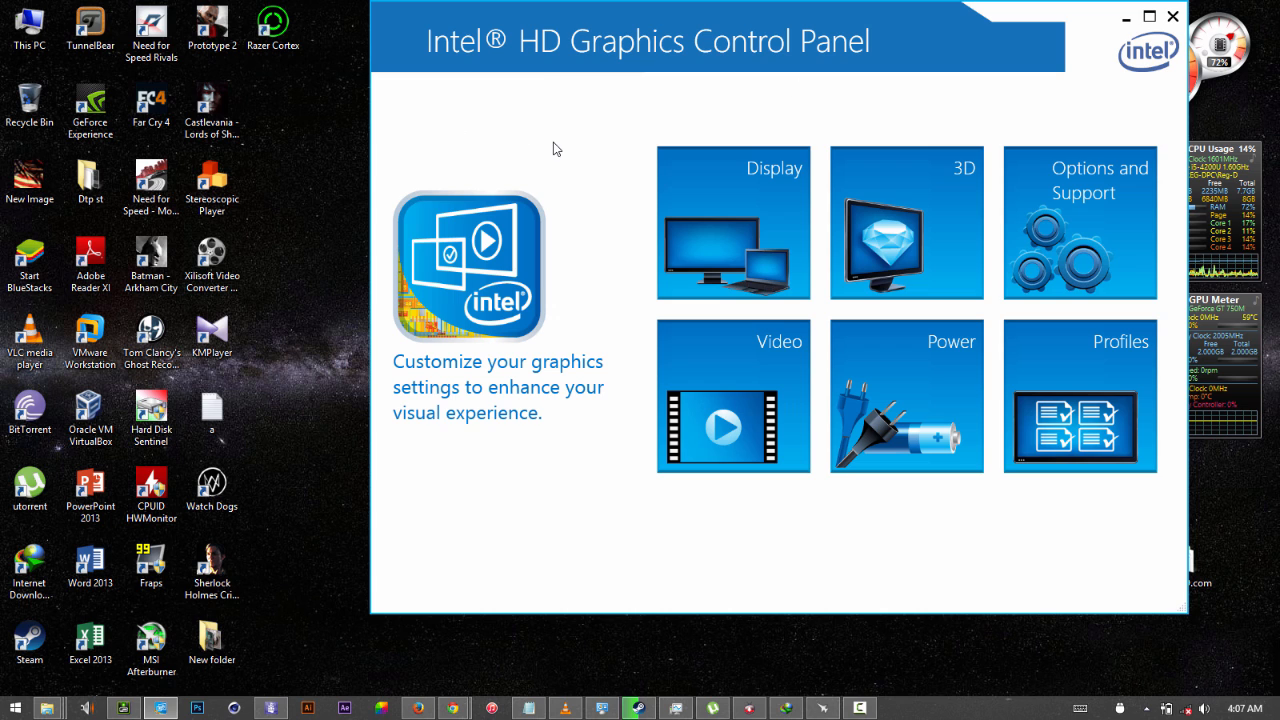
mouse_move(592, 318)
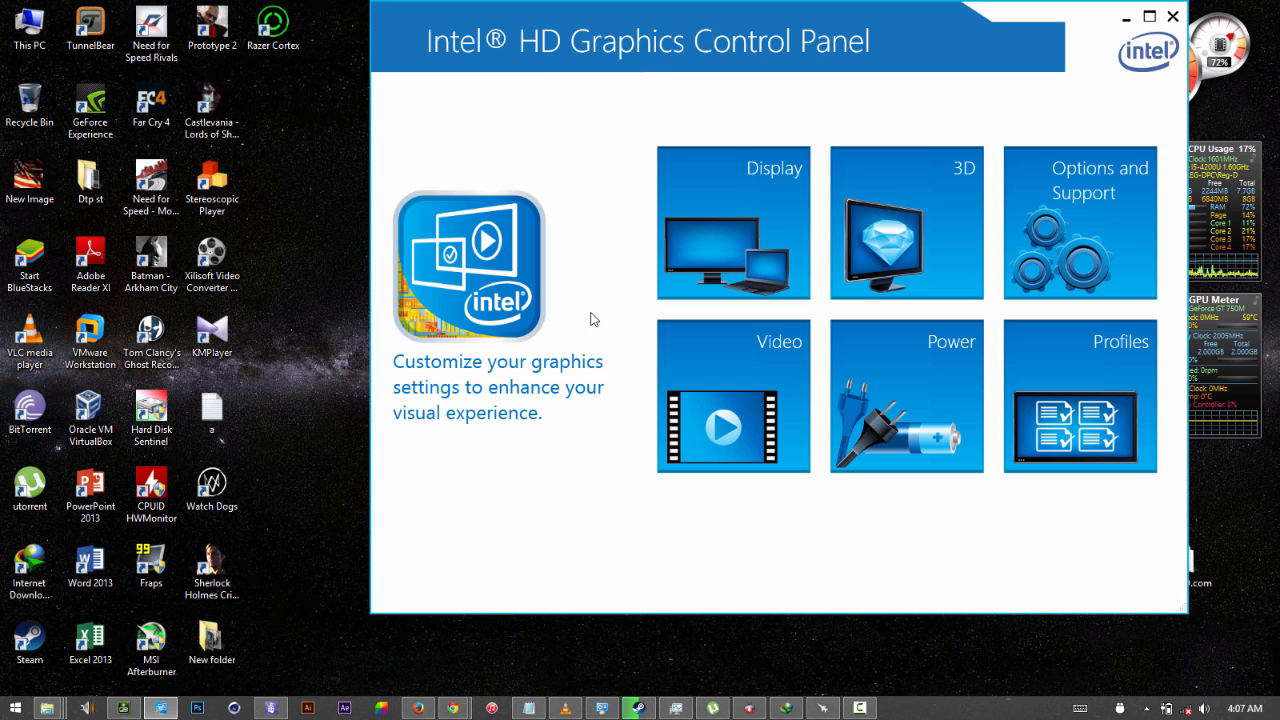
mouse_move(744, 186)
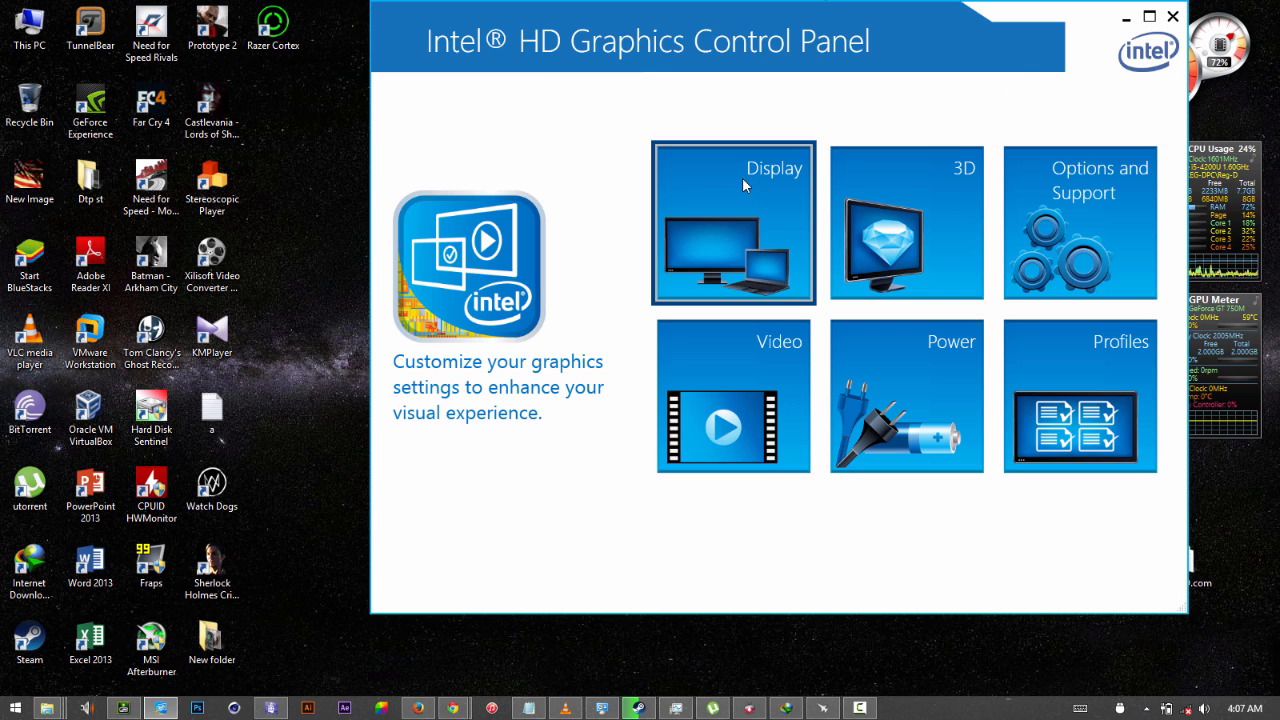
Choose 1440 x 900 from the Display resolution list for the built-in display.
click(732, 222)
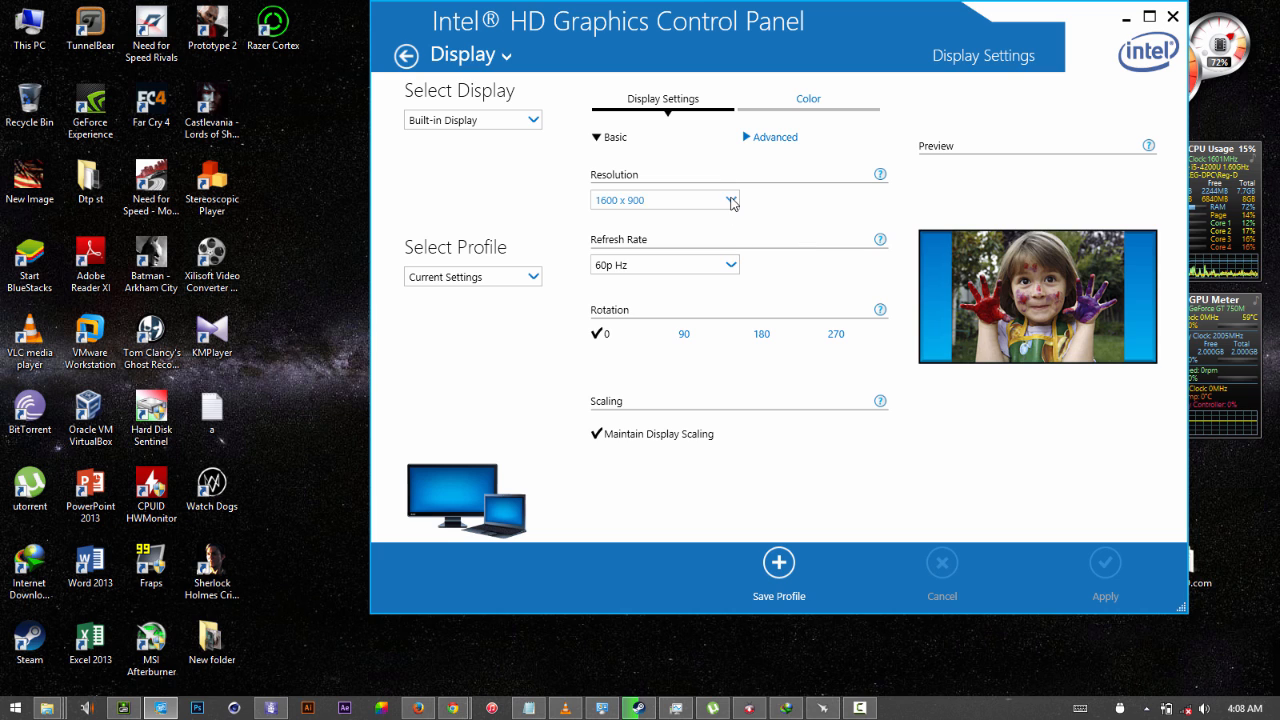
click(730, 200)
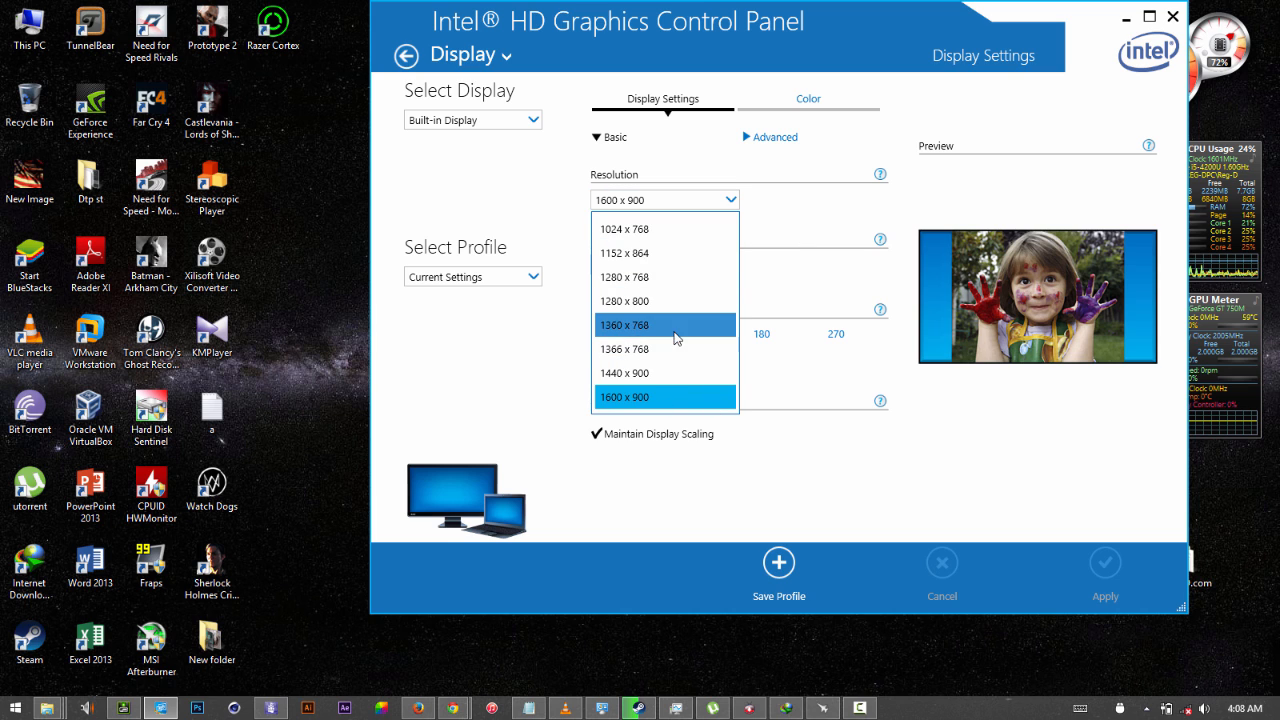
mouse_move(652, 374)
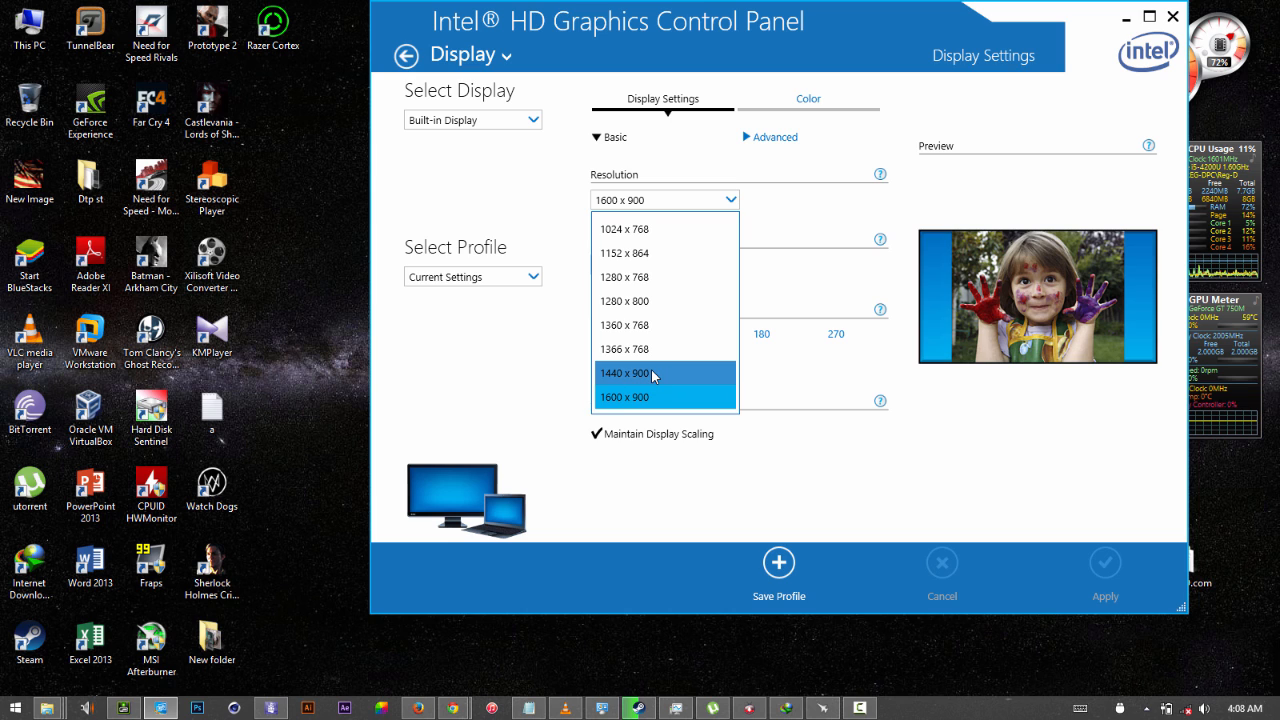
click(624, 374)
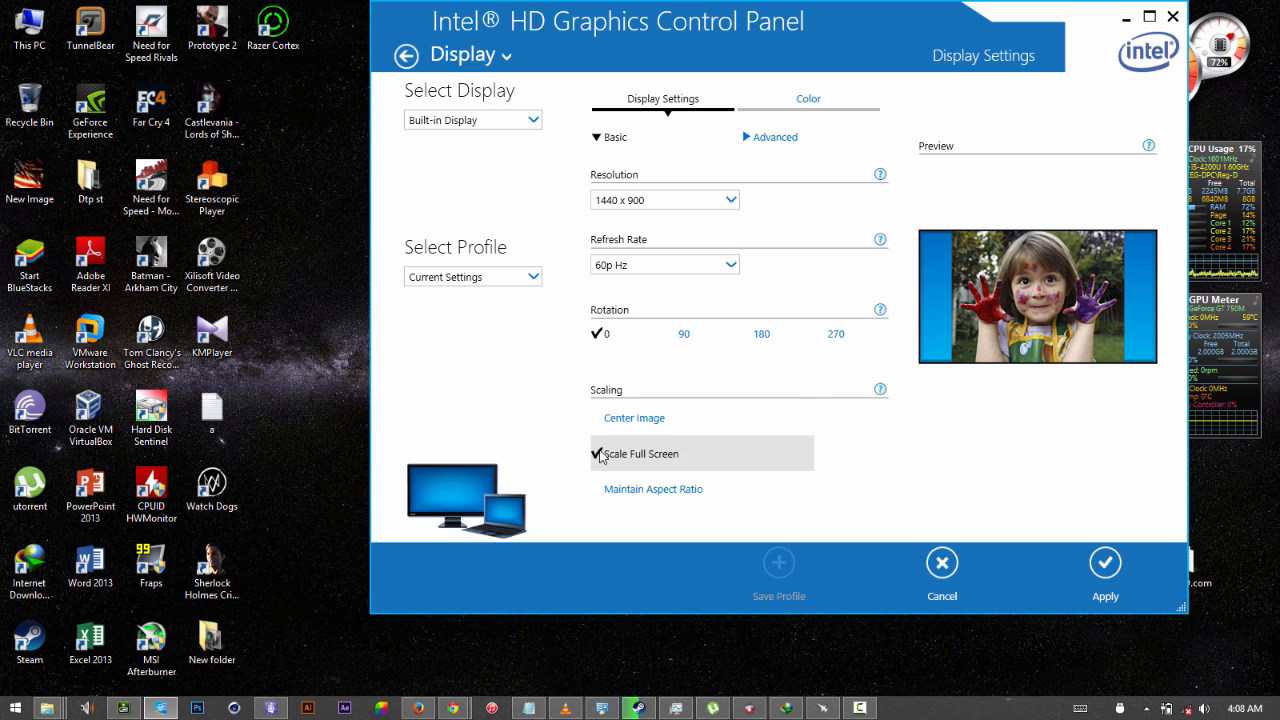
mouse_move(576, 432)
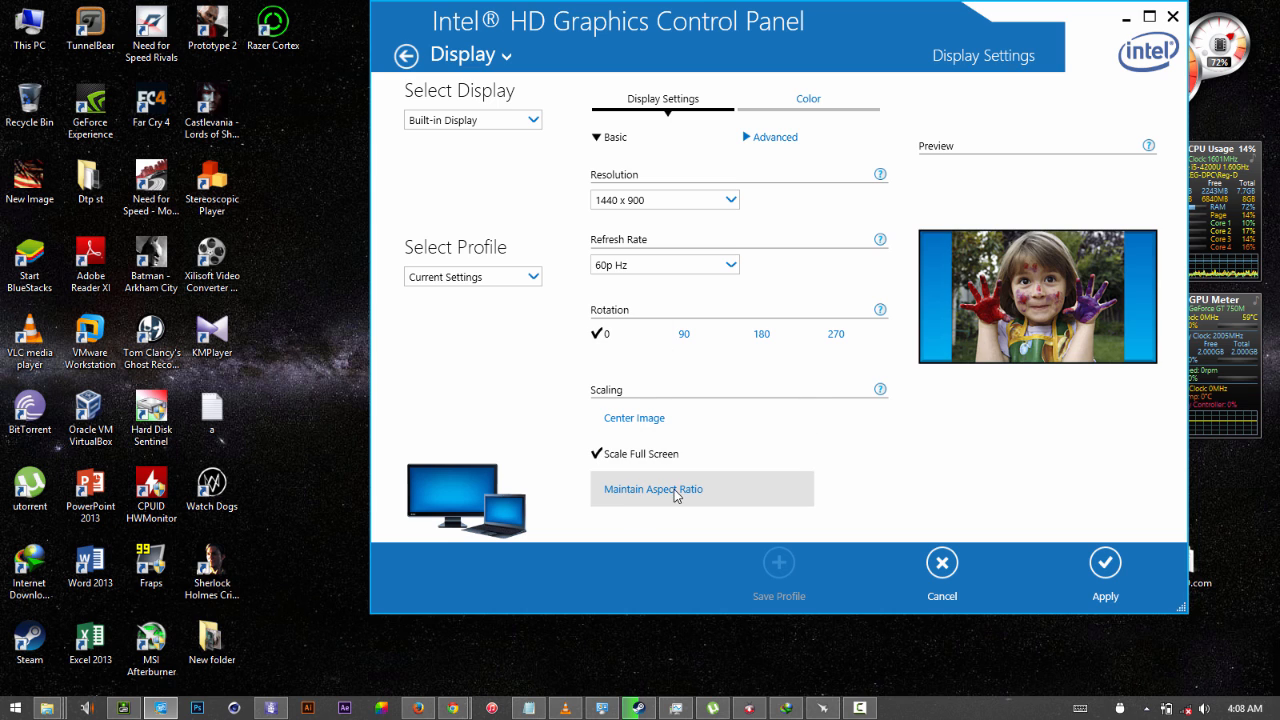
mouse_move(810, 492)
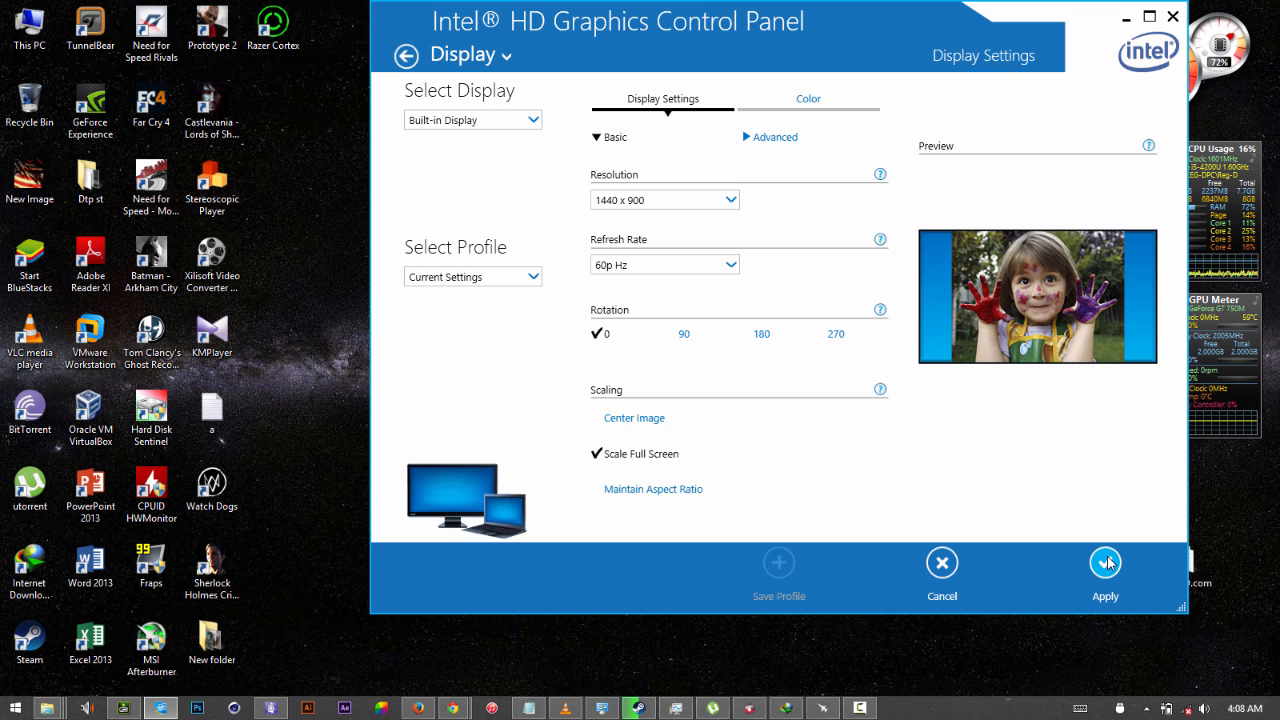
mouse_move(680, 476)
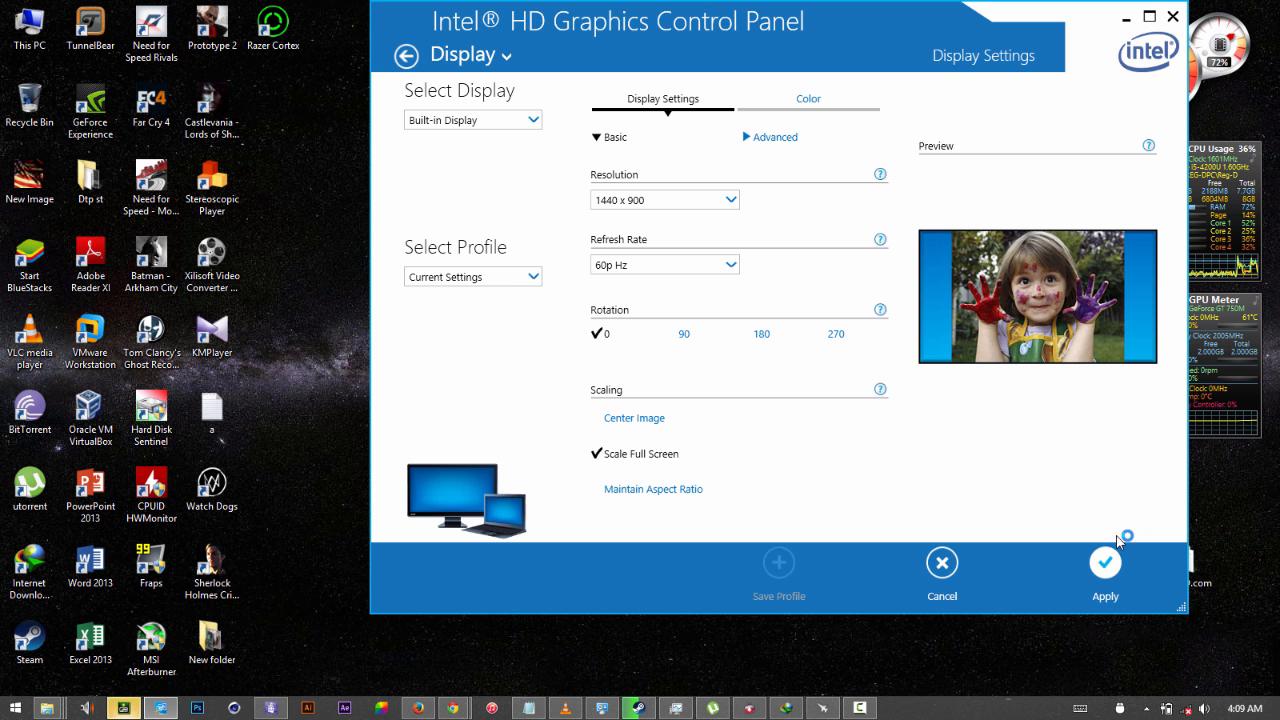
Apply the 1440 x 900 Scale Full Screen settings and confirm Yes to keep them.
click(1104, 562)
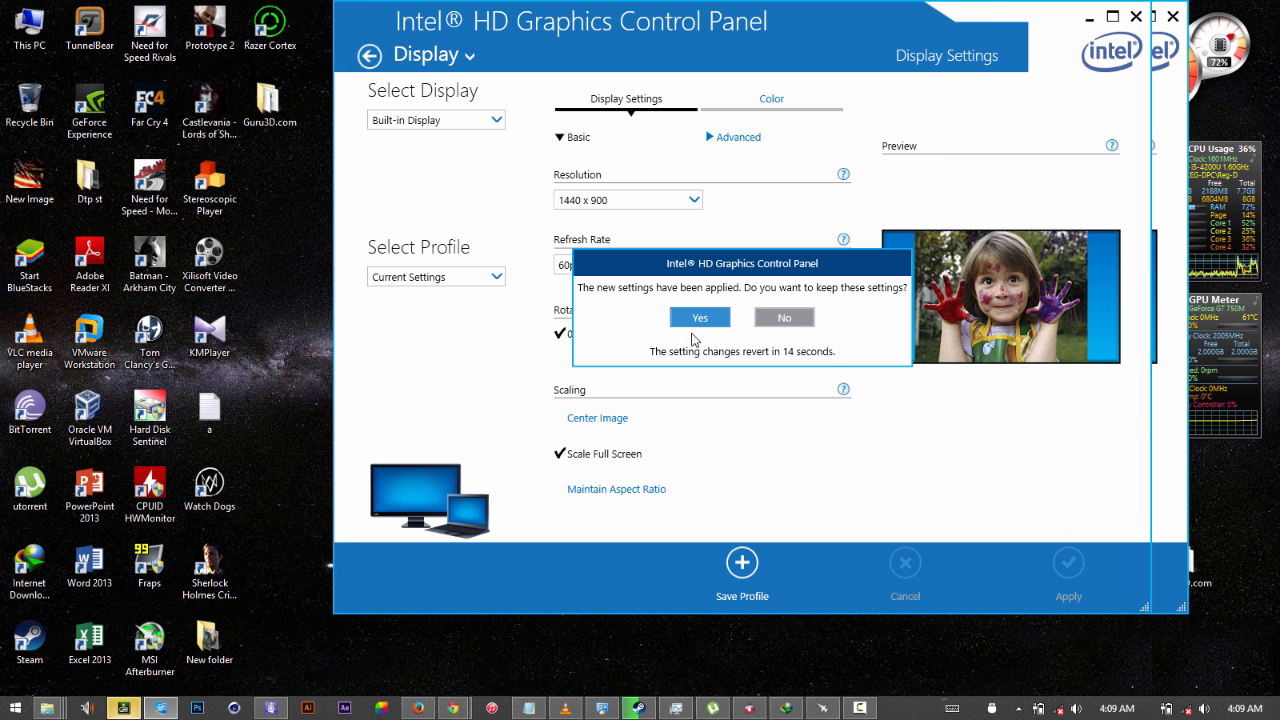
mouse_move(736, 308)
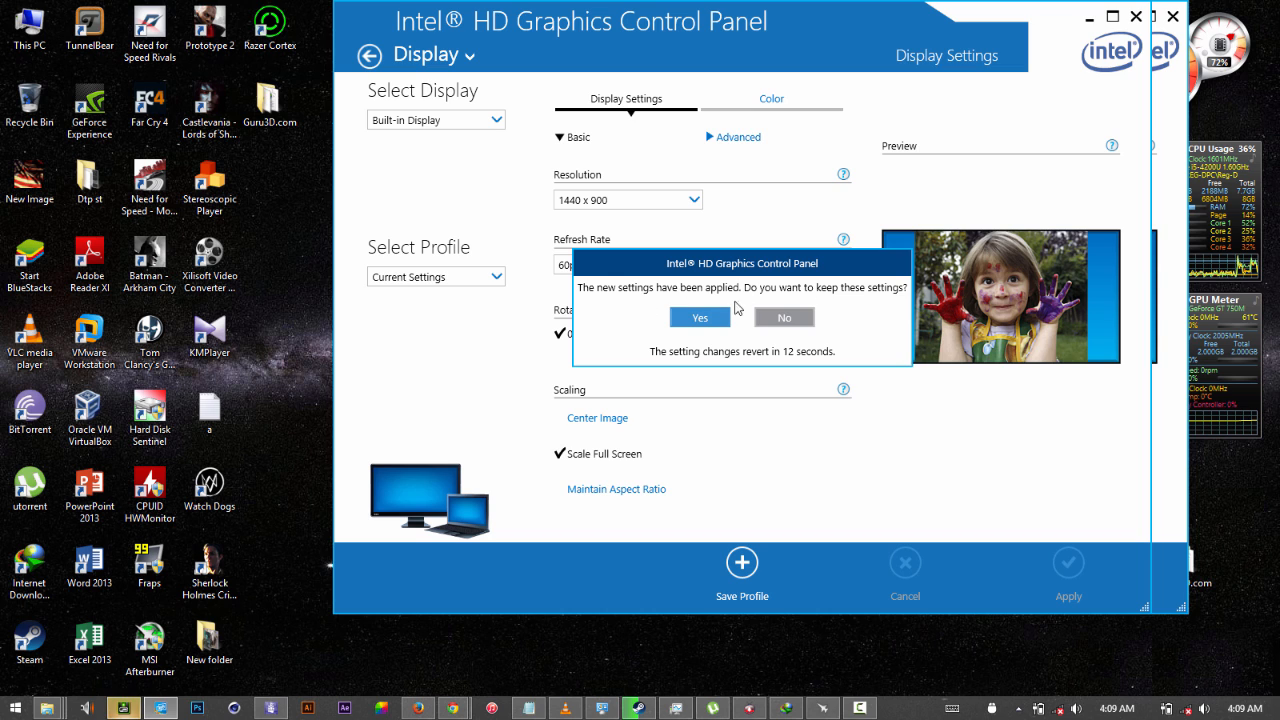
click(700, 316)
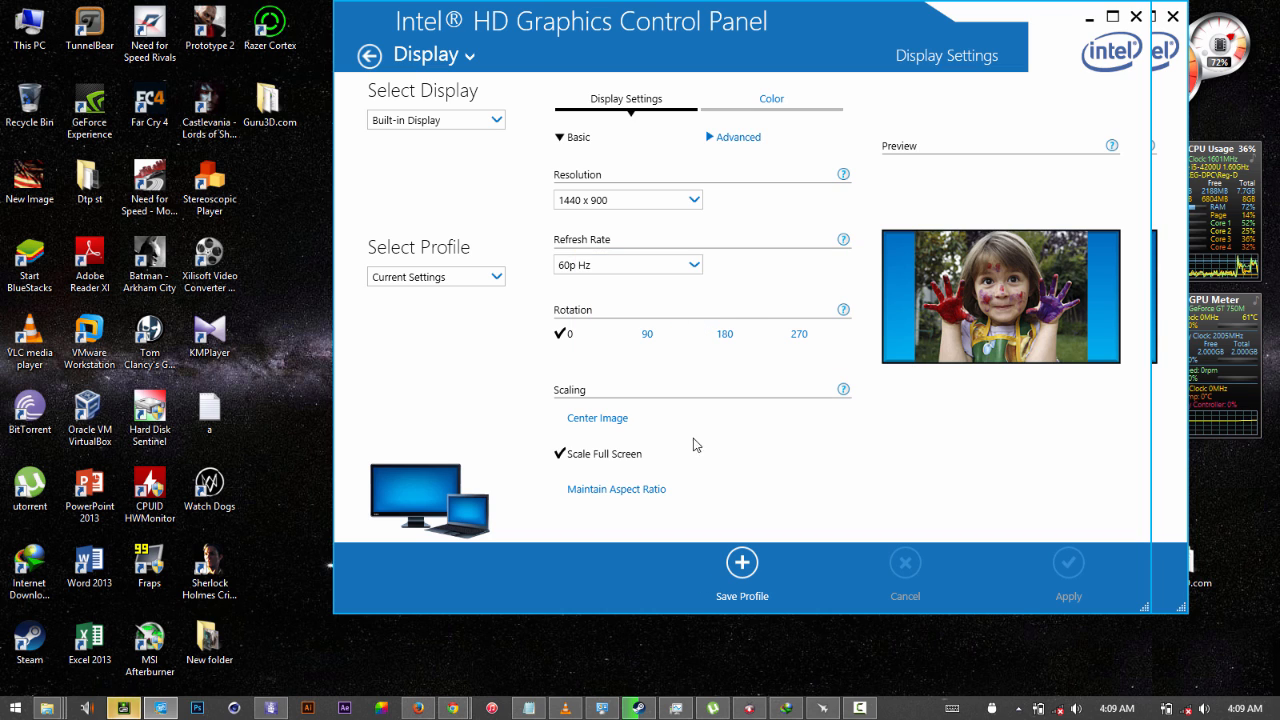
mouse_move(648, 240)
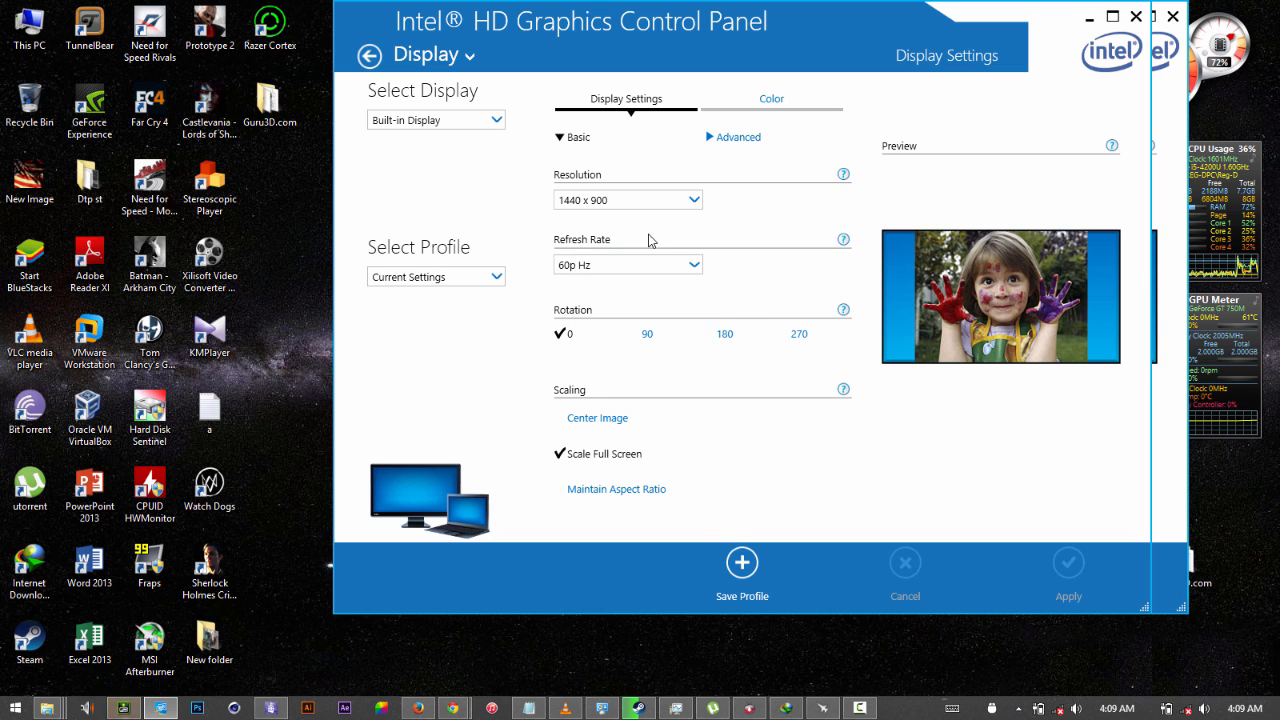
mouse_move(308, 466)
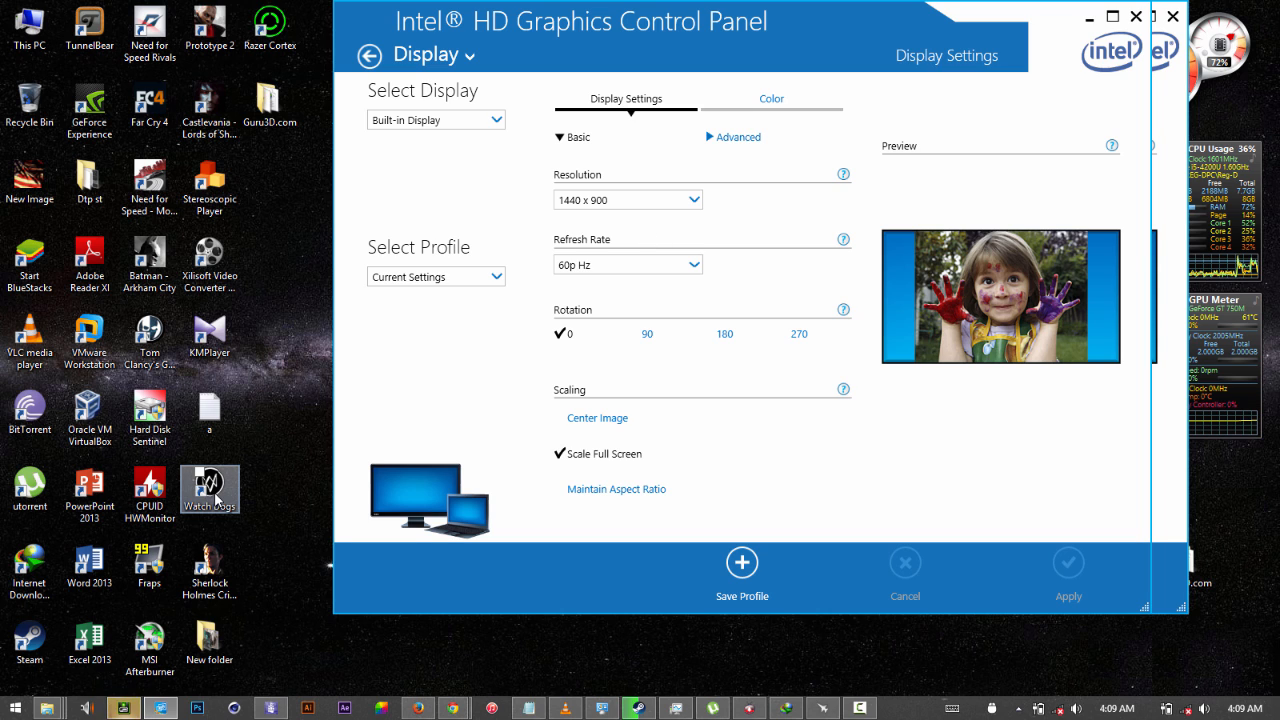
mouse_move(210, 188)
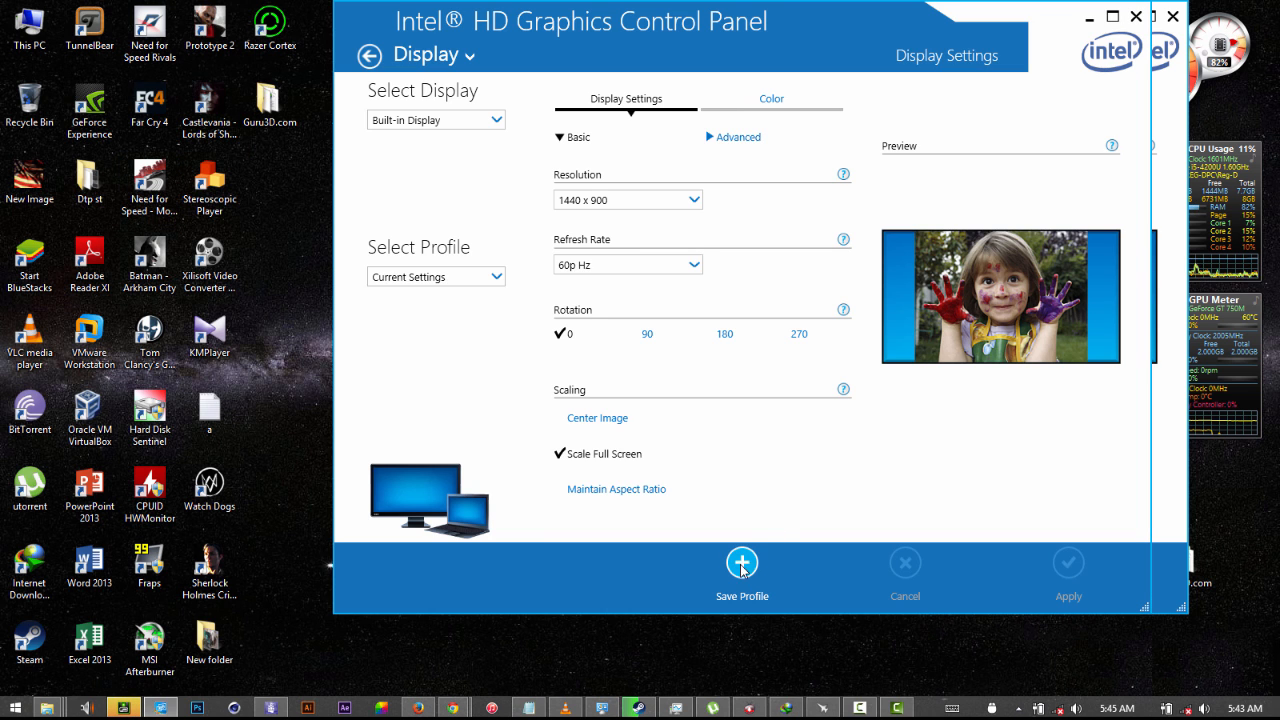
mouse_move(732, 502)
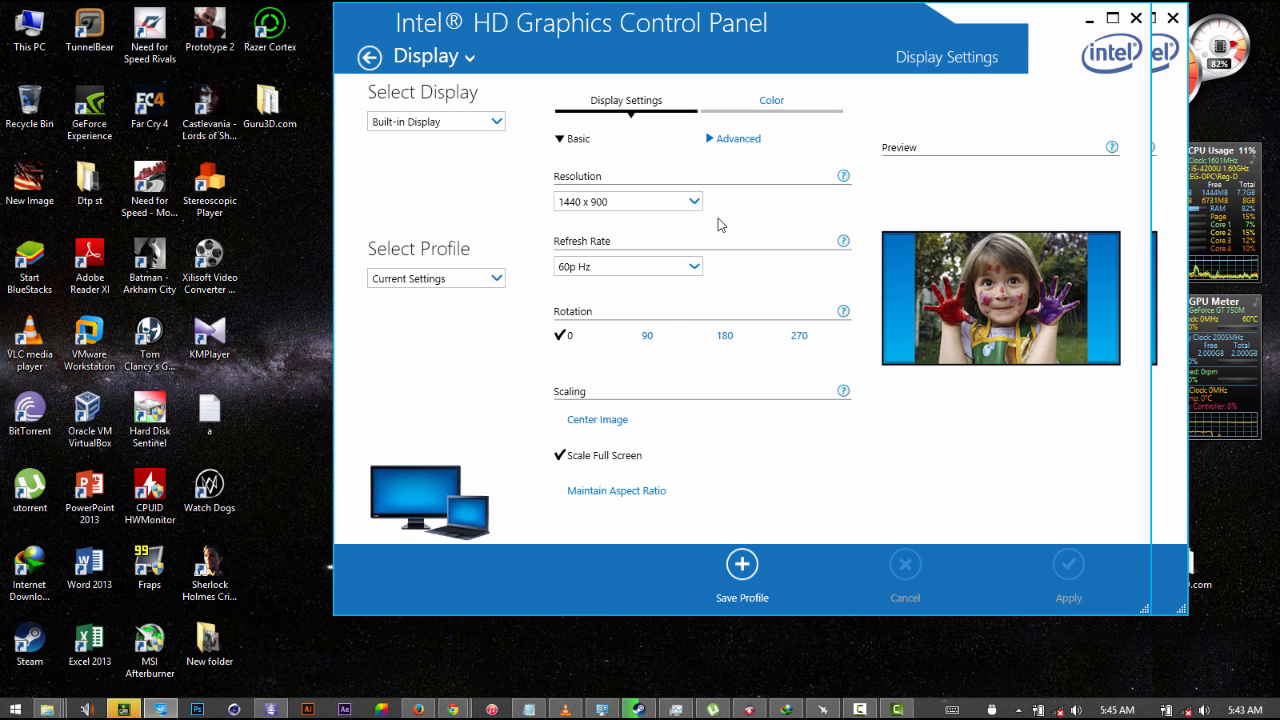
mouse_move(800, 270)
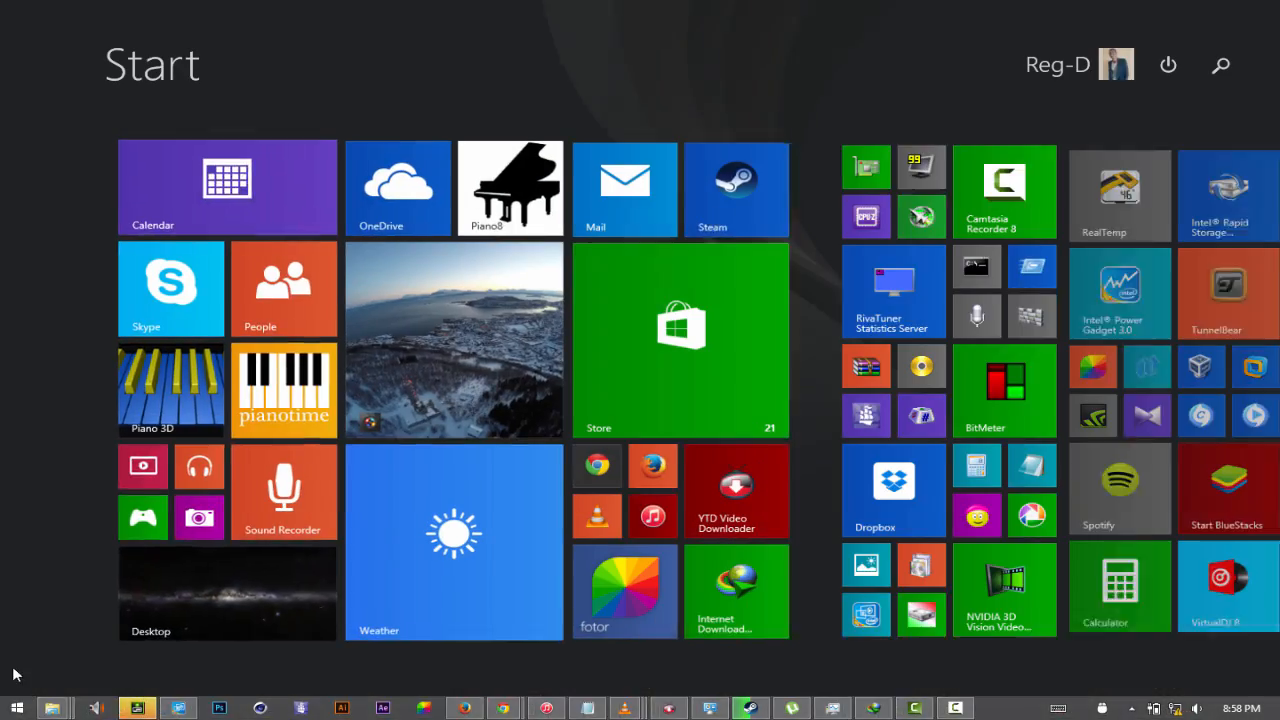
Scroll the Start screen right to the games group beside the Adobe and media tiles.
scroll(right, 3)
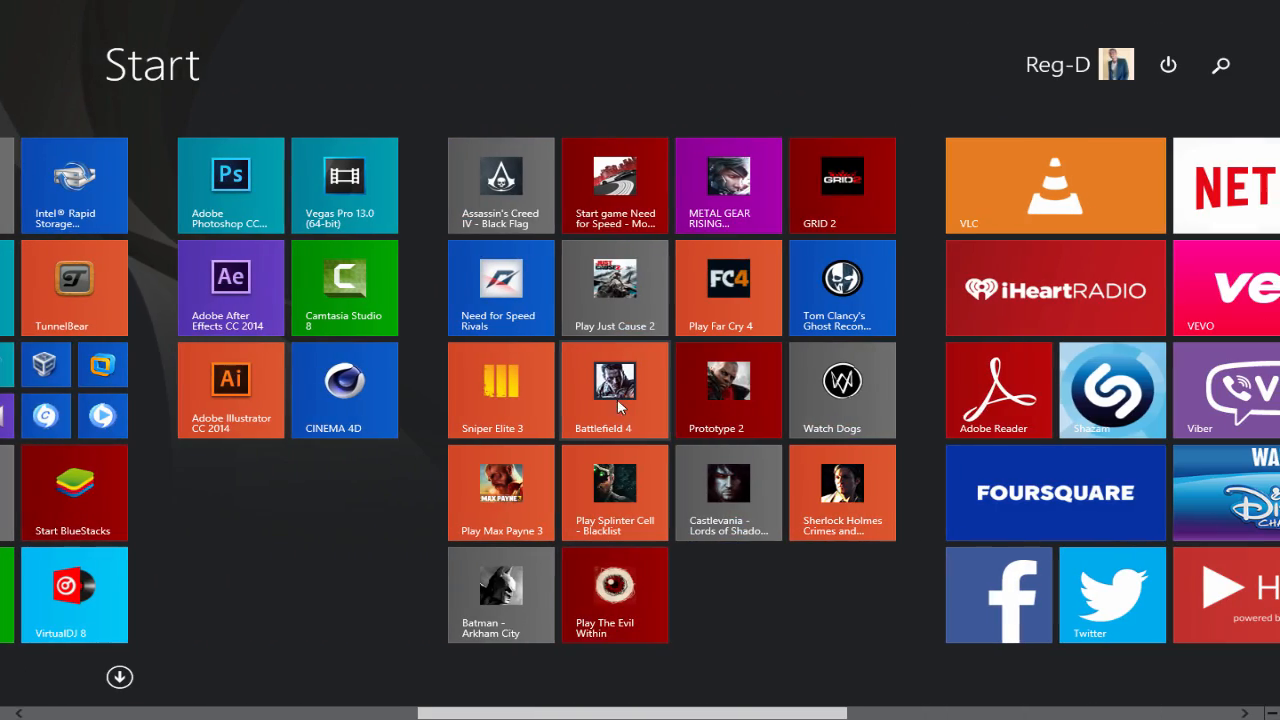
mouse_move(646, 356)
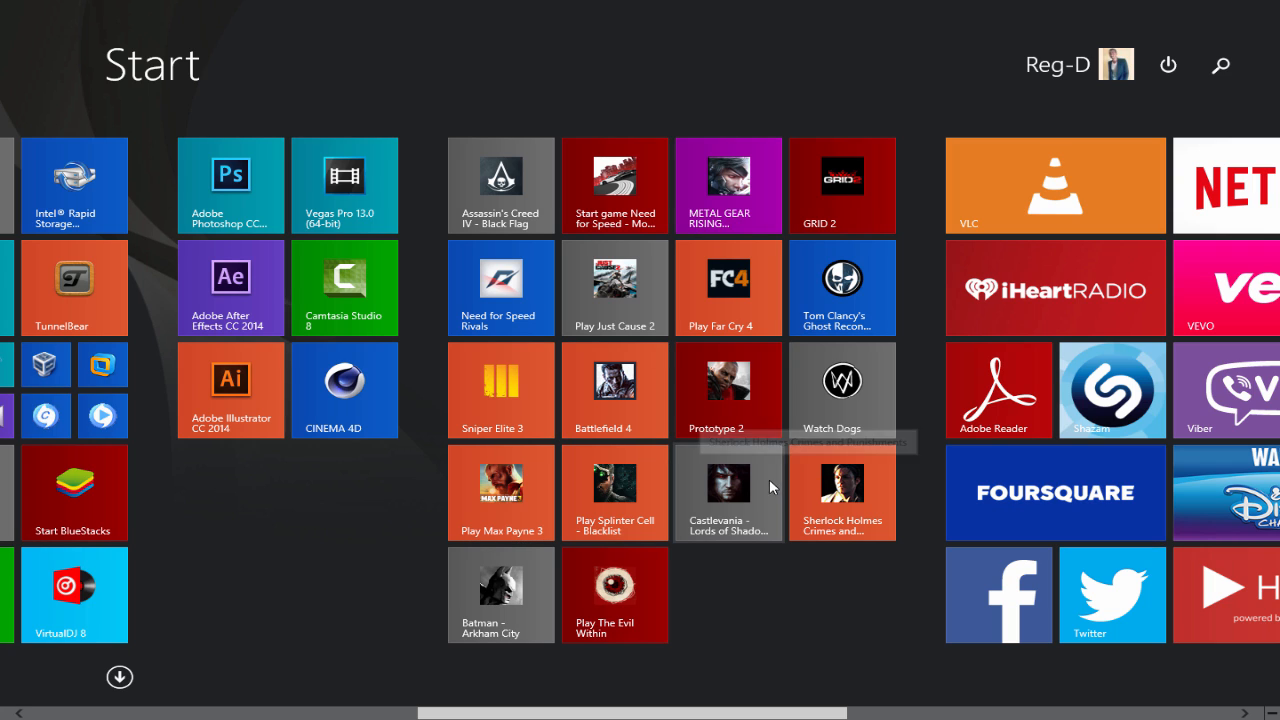
mouse_move(656, 292)
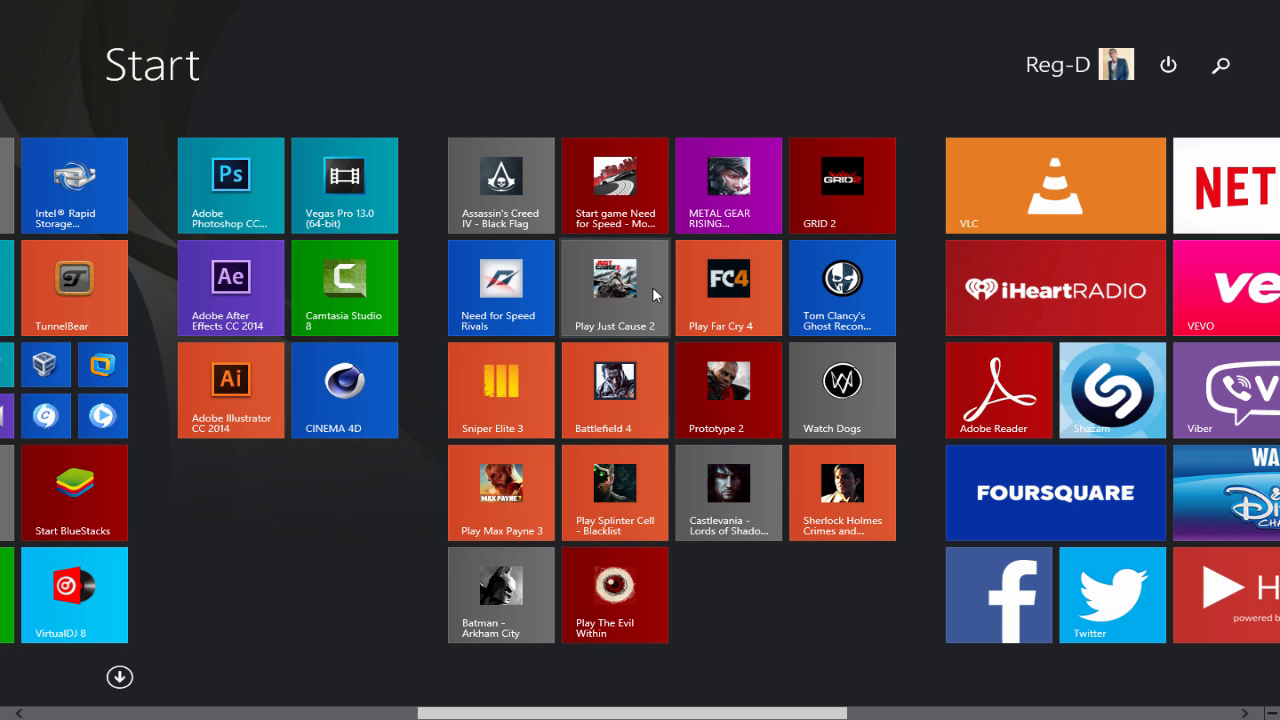
mouse_move(578, 332)
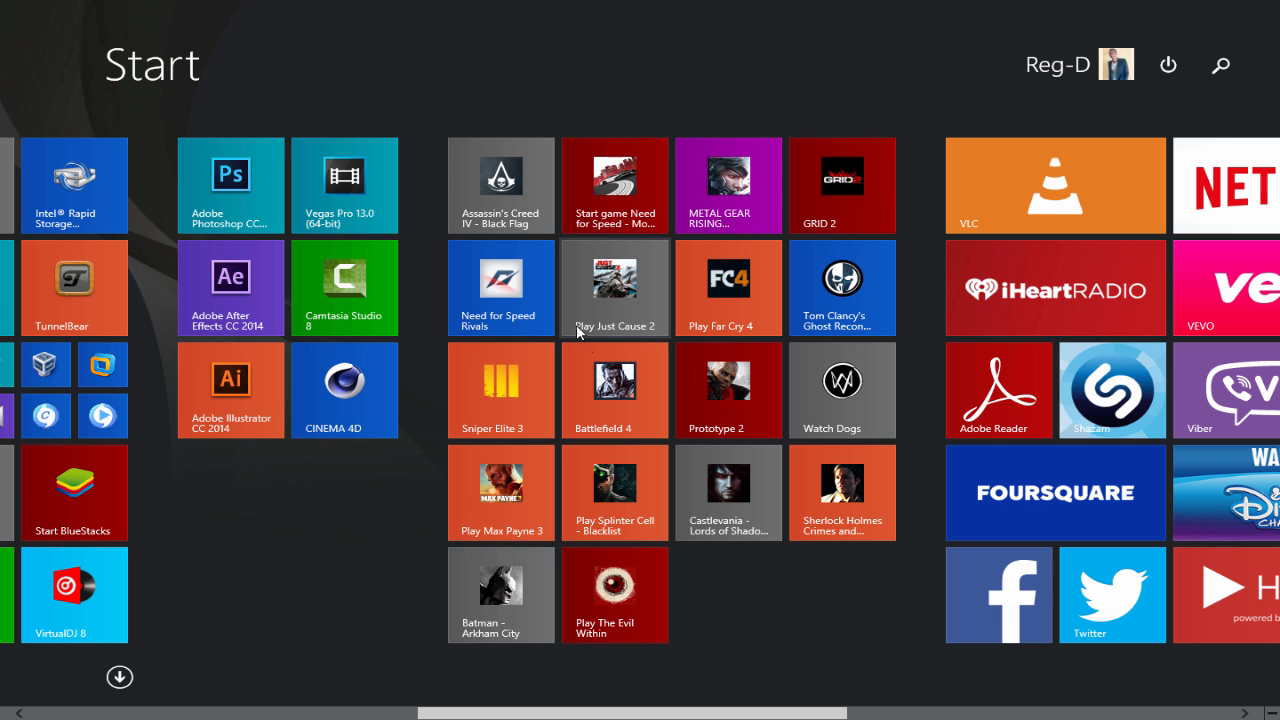